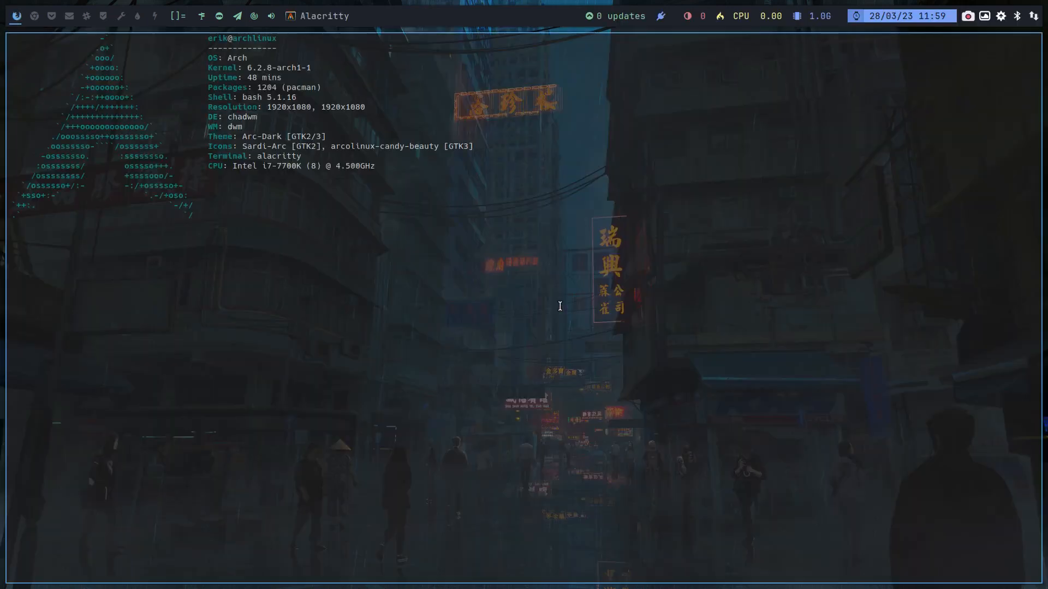
Show the ISO release info, then run the update alias with the sudo password; nothing to upgrade.
{"action": "type", "text": "iso"}
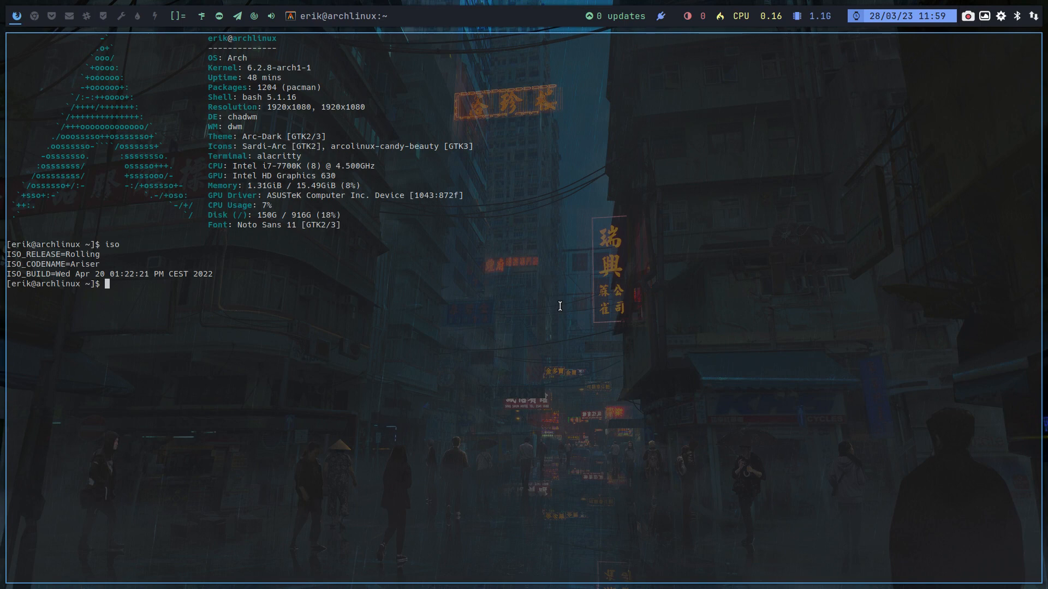
{"action": "type", "text": "update"}
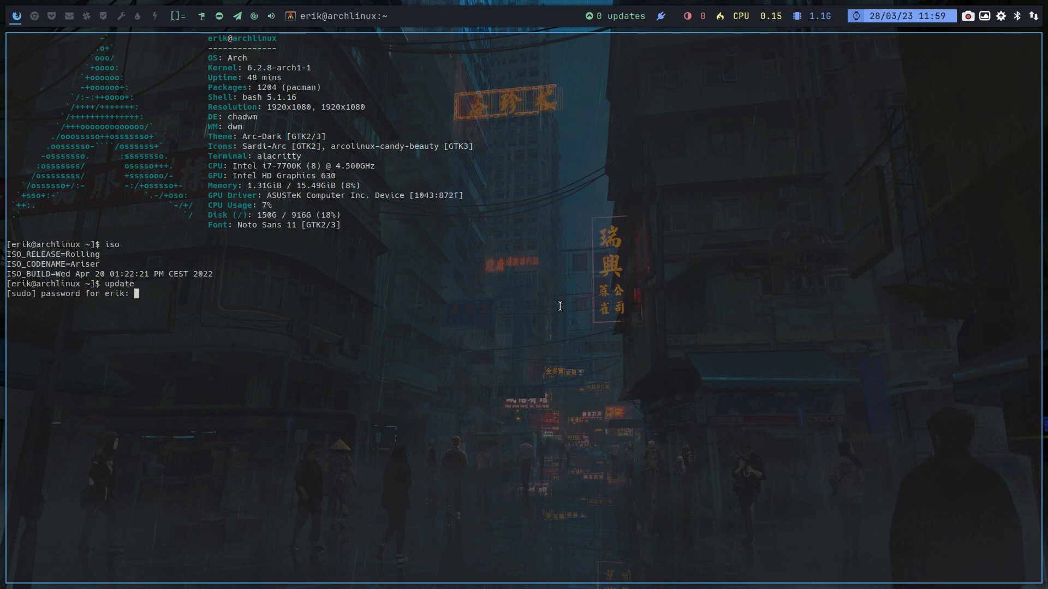
{"action": "key", "text": "Return"}
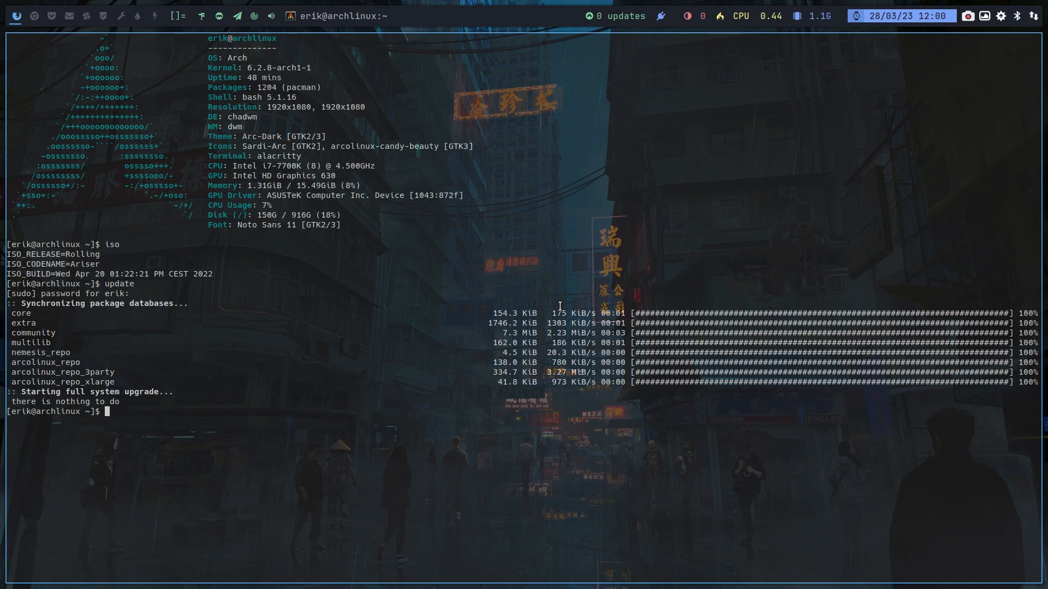
Run sudo pacman -S on the libr matches, then abort the unwanted plain 'libre' install with Ctrl+C.
{"action": "type", "text": "sudo pacman"}
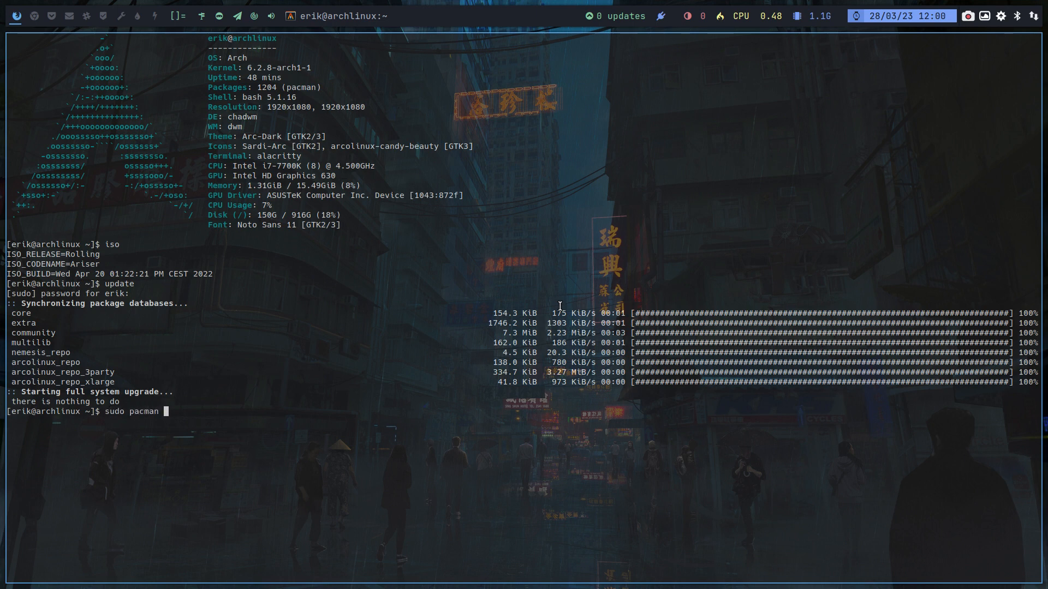
{"action": "type", "text": "-S libr"}
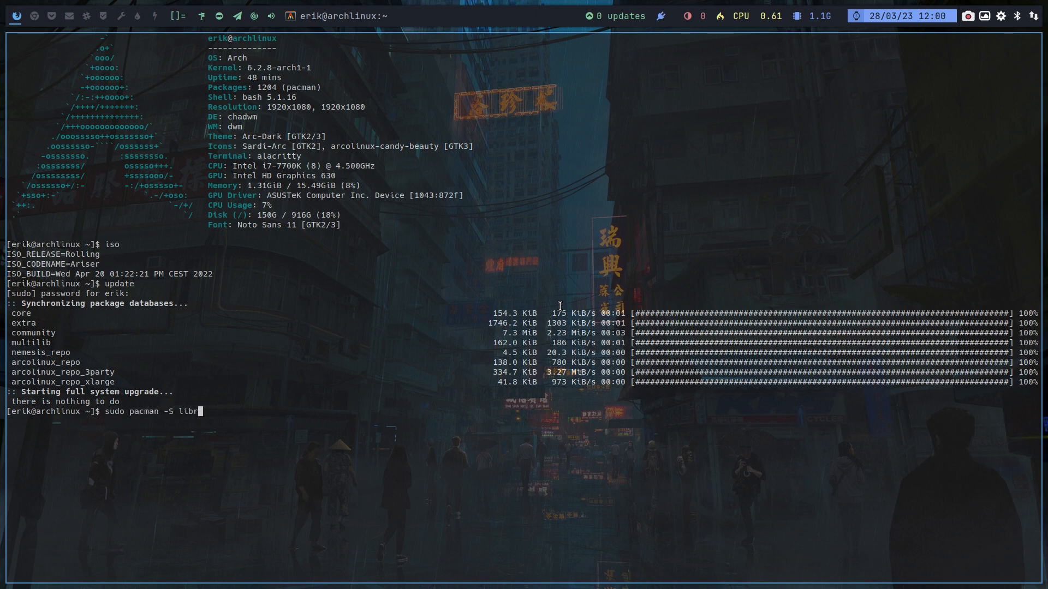
{"action": "key", "text": "Tab"}
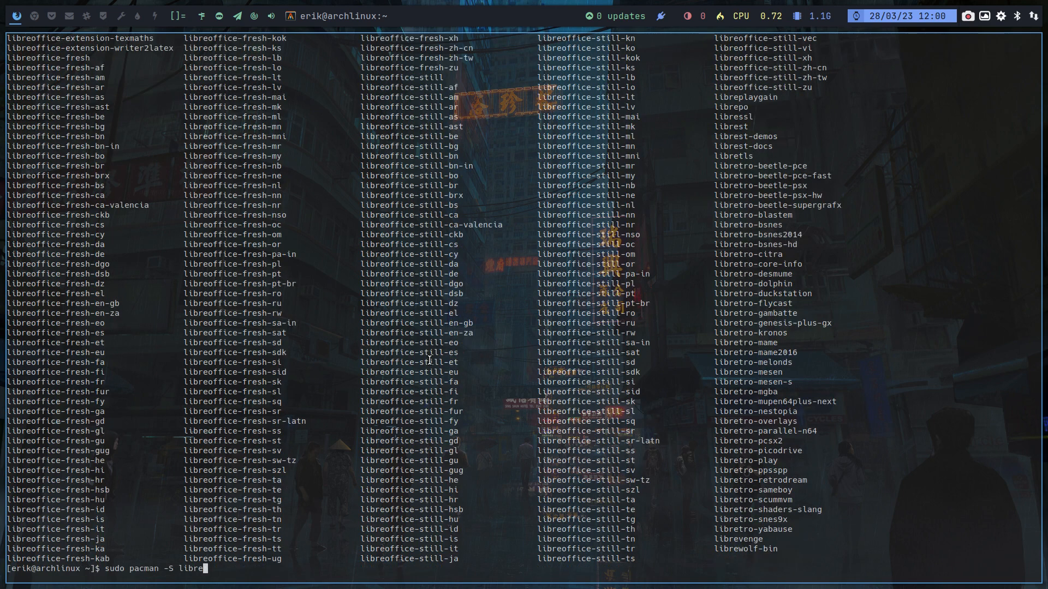
{"action": "key", "text": "Tab"}
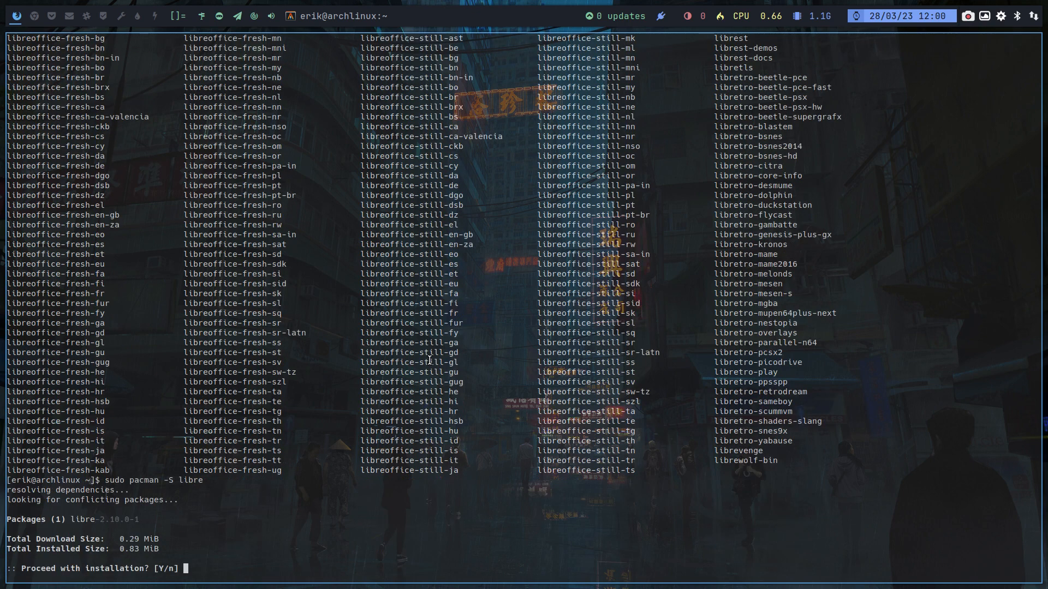
{"action": "key", "text": "ctrl+c"}
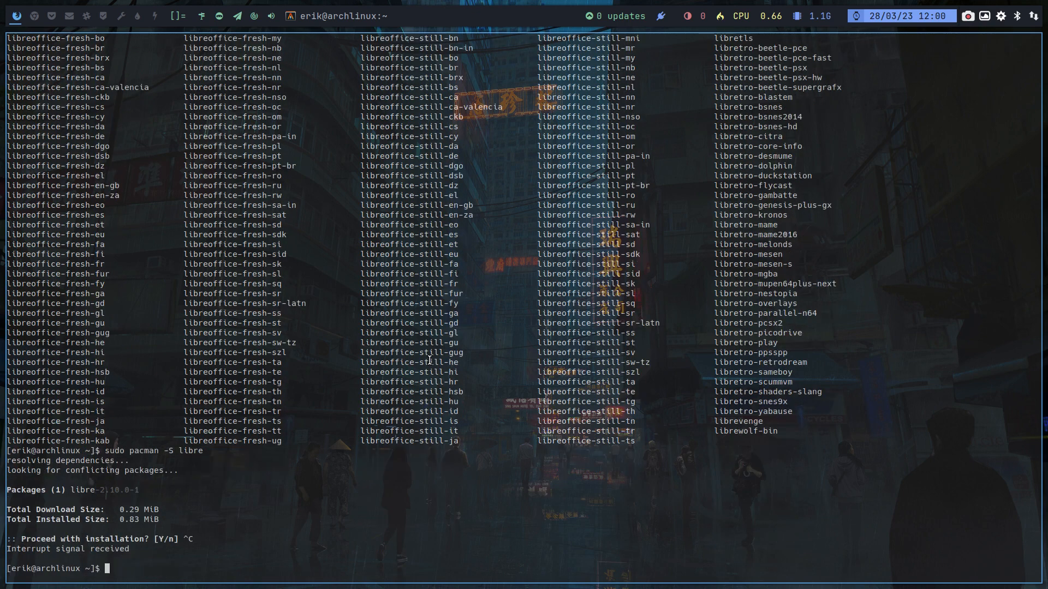
Compose the corrected command sudo pacman -S libreoffice-still.
{"action": "type", "text": "sudo pacman"}
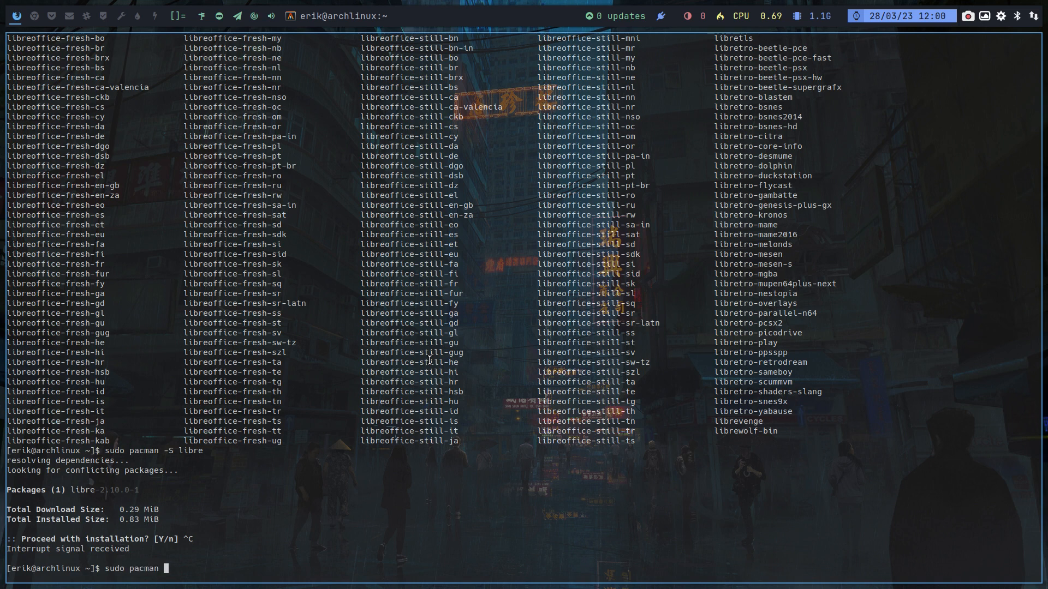
{"action": "type", "text": "-S libre"}
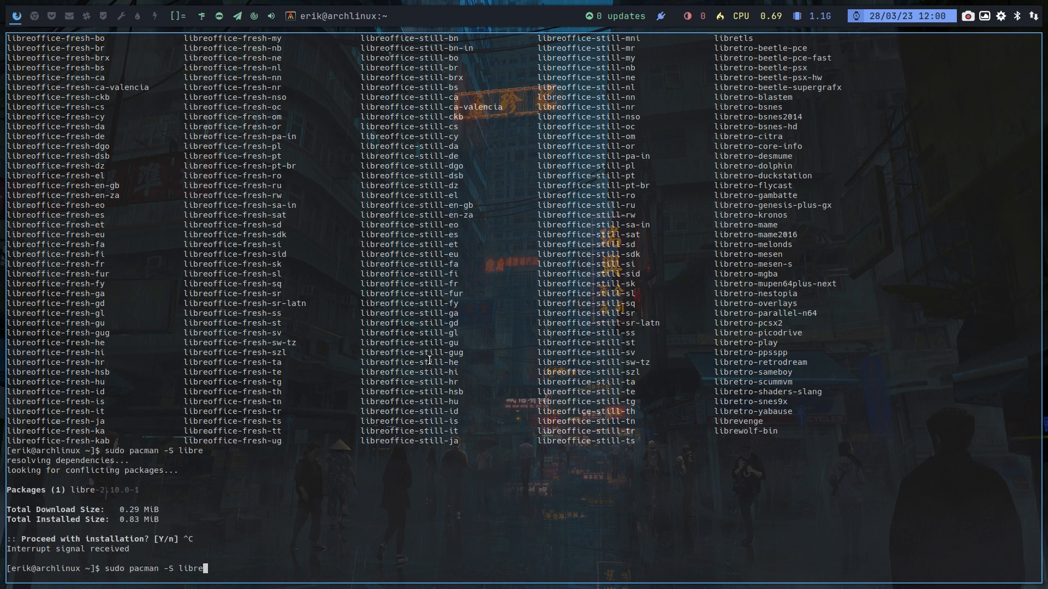
{"action": "type", "text": "office-"}
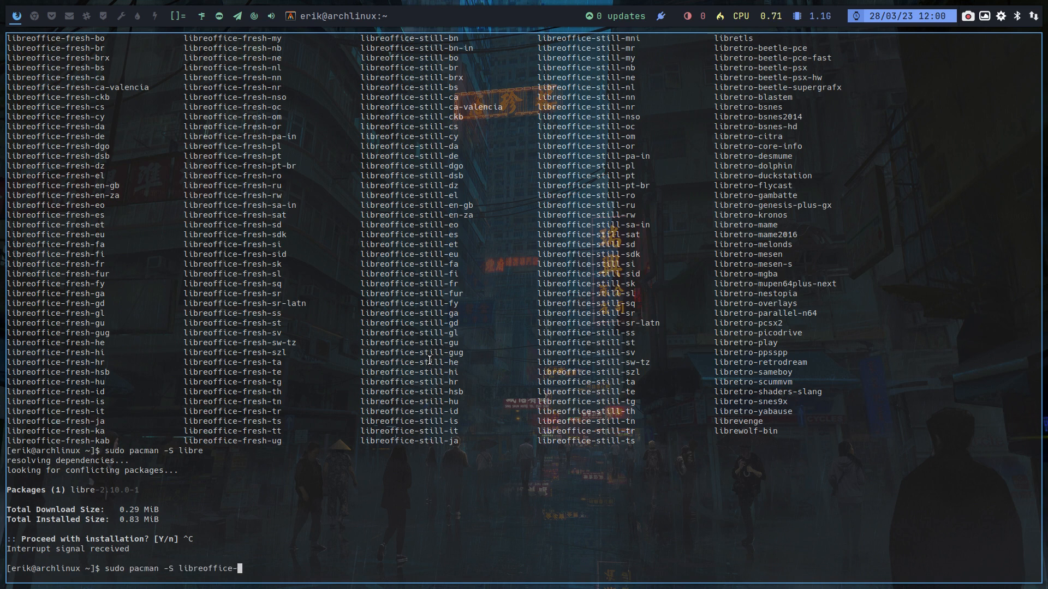
{"action": "type", "text": "still"}
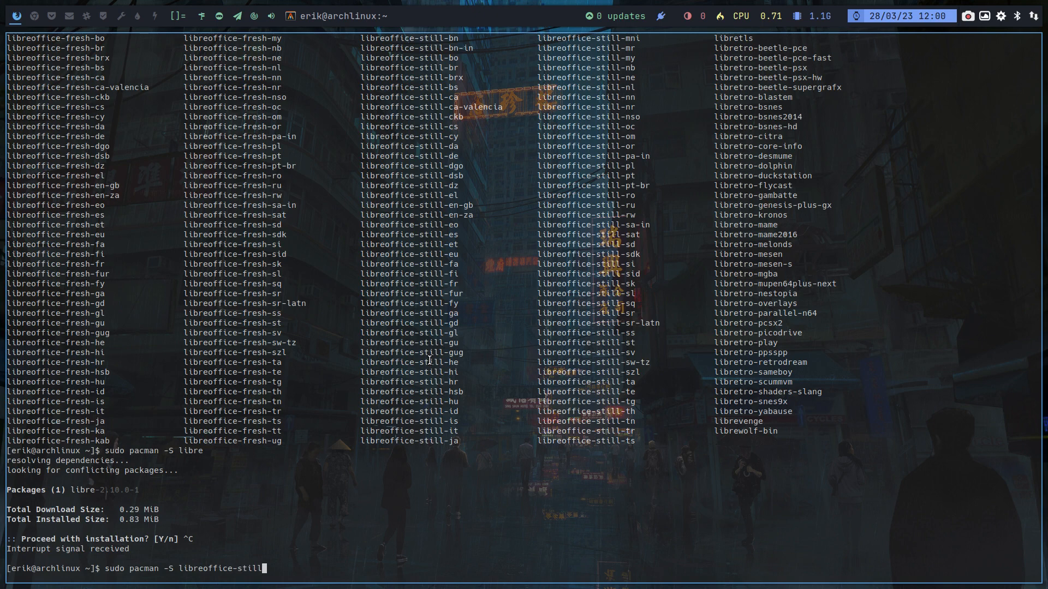
Confirm the libreoffice-still variants and proceed with installing its 27 packages.
{"action": "key", "text": "Tab"}
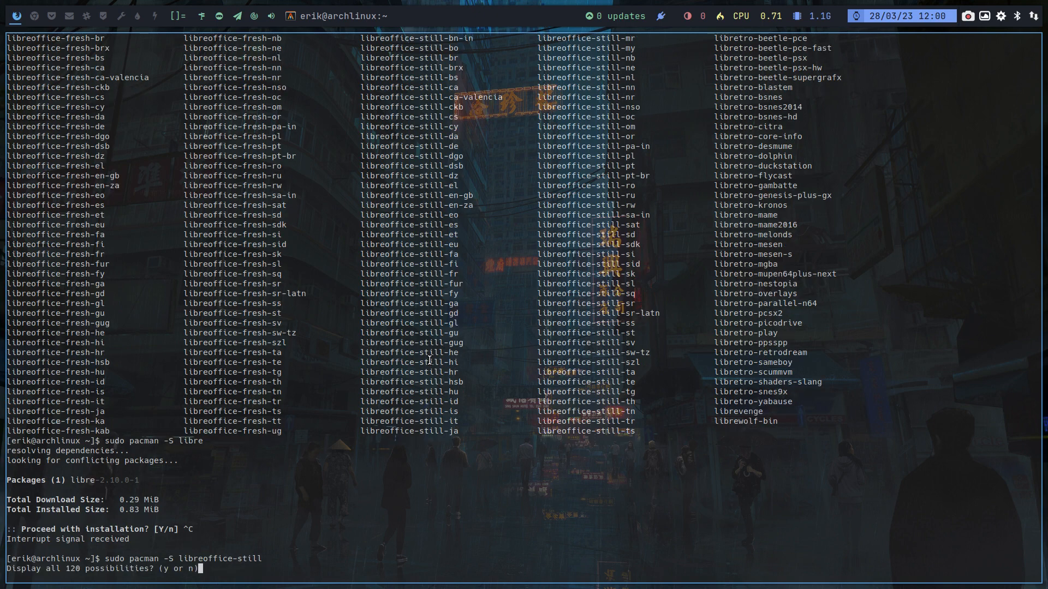
{"action": "type", "text": "y"}
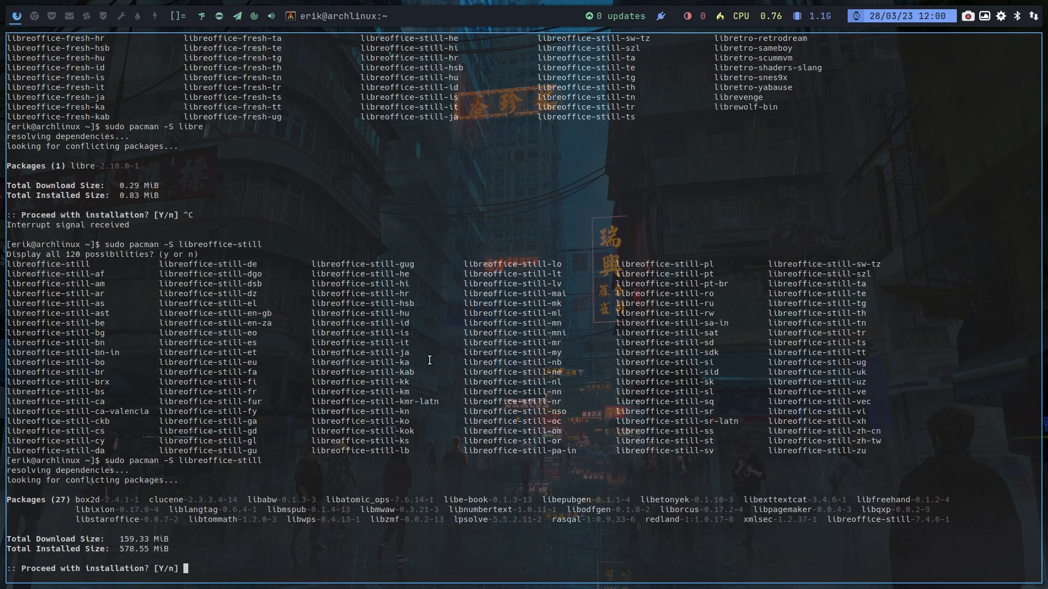
{"action": "type", "text": "y"}
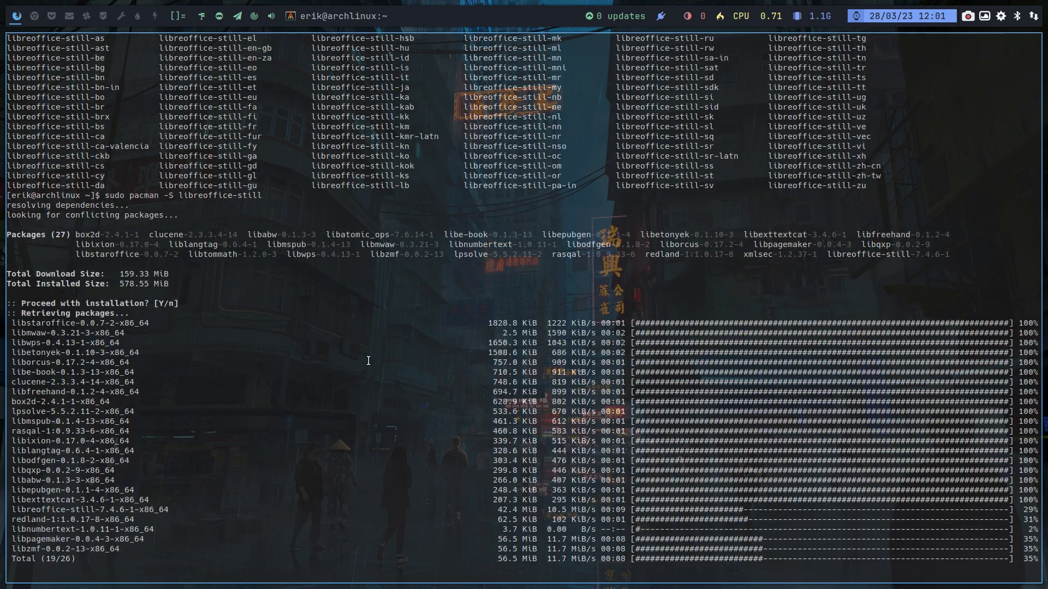
{"action": "key", "text": "ctrl+c"}
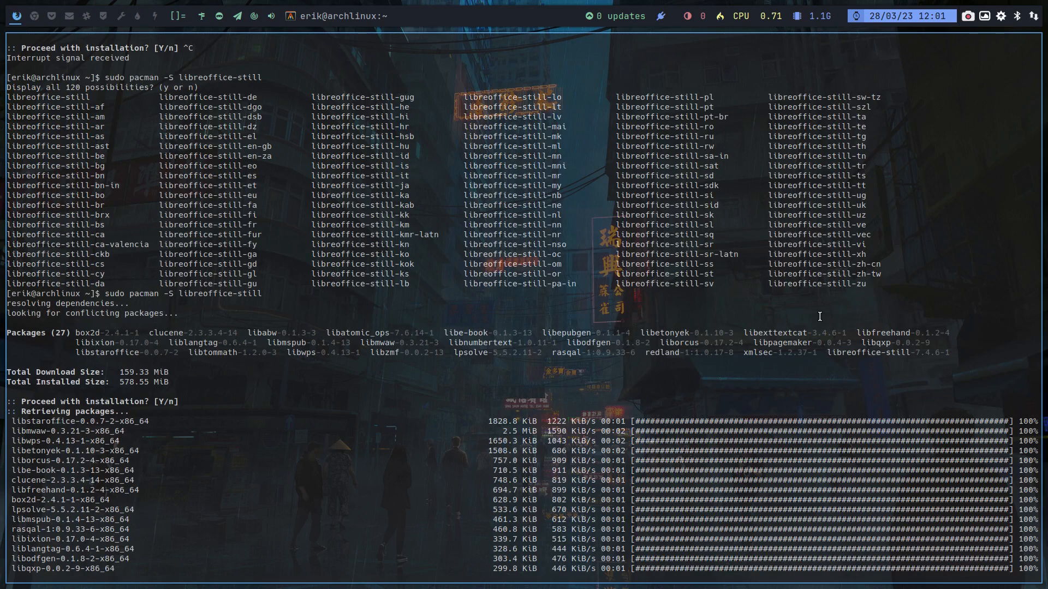
{"action": "mouse_move", "coordinate": [883, 363]}
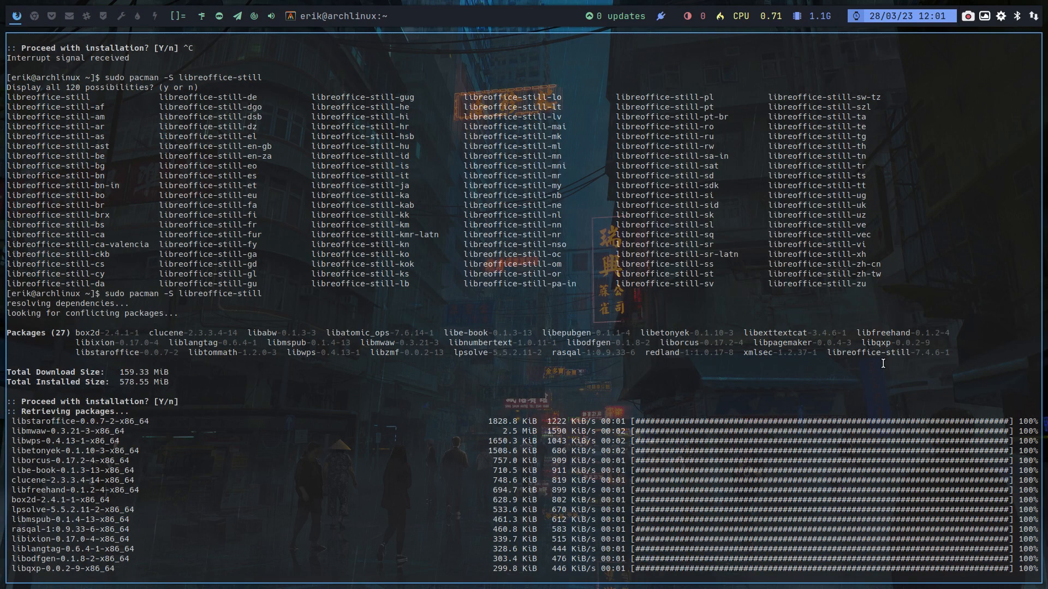
{"action": "mouse_move", "coordinate": [867, 354]}
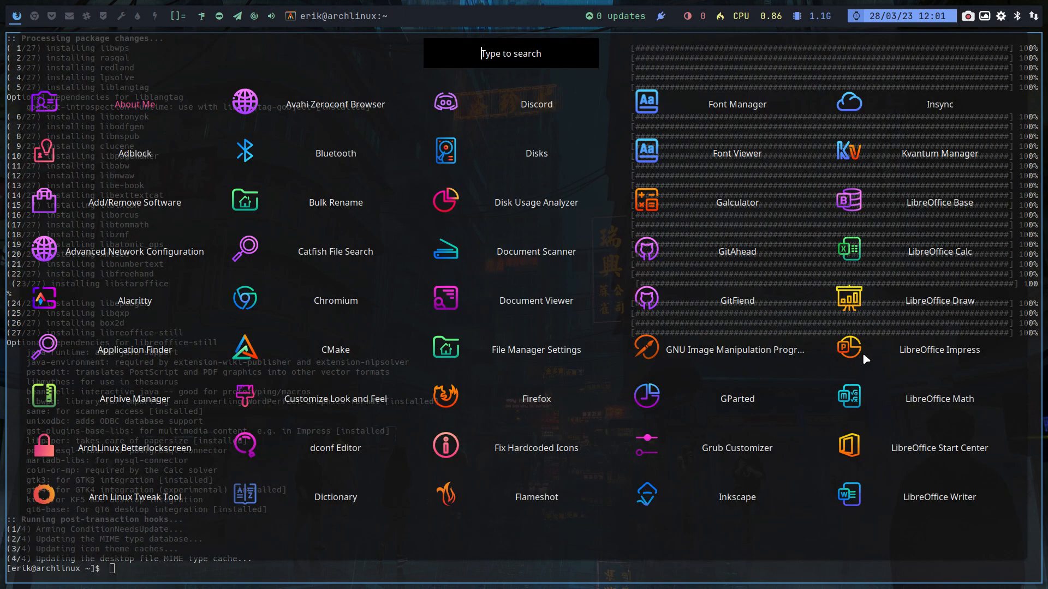
Launch LibreOffice Writer from the launcher via 'libr', dismiss the tip of the day, then close the launcher.
{"action": "type", "text": "libr"}
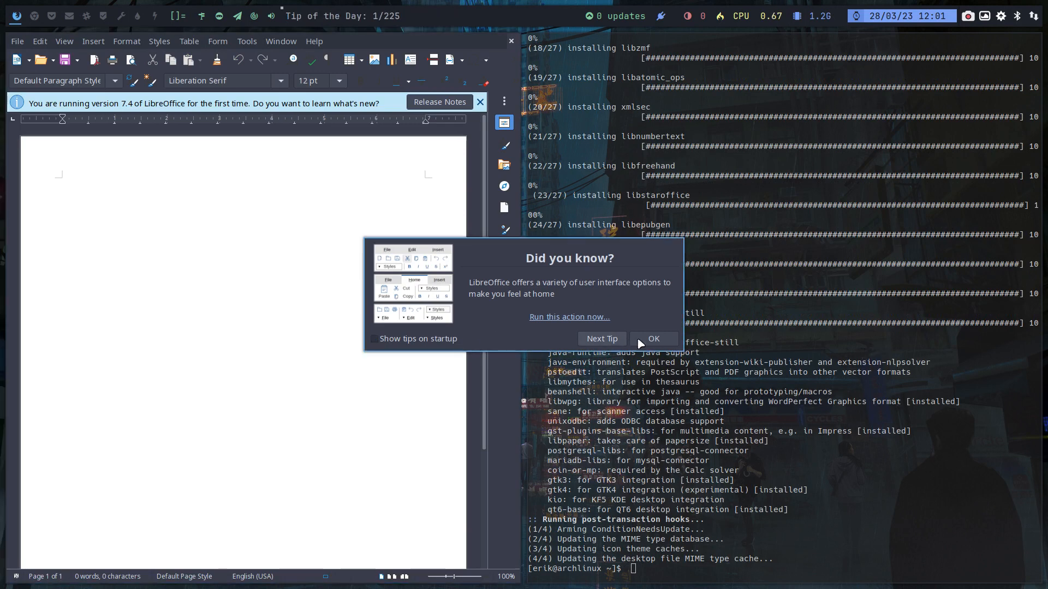
{"action": "left_click", "coordinate": [652, 339]}
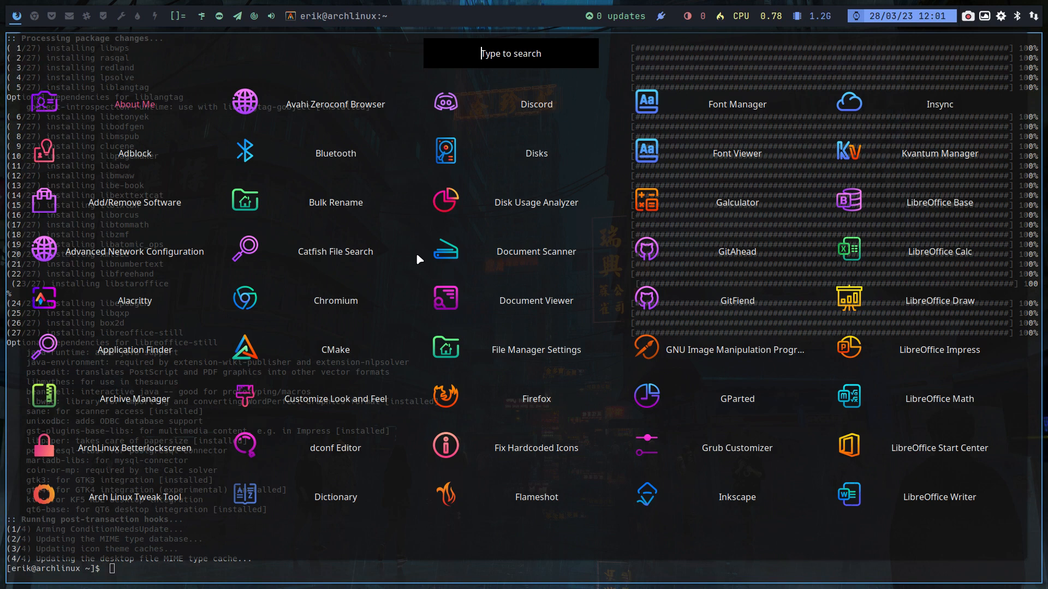
{"action": "type", "text": "libre"}
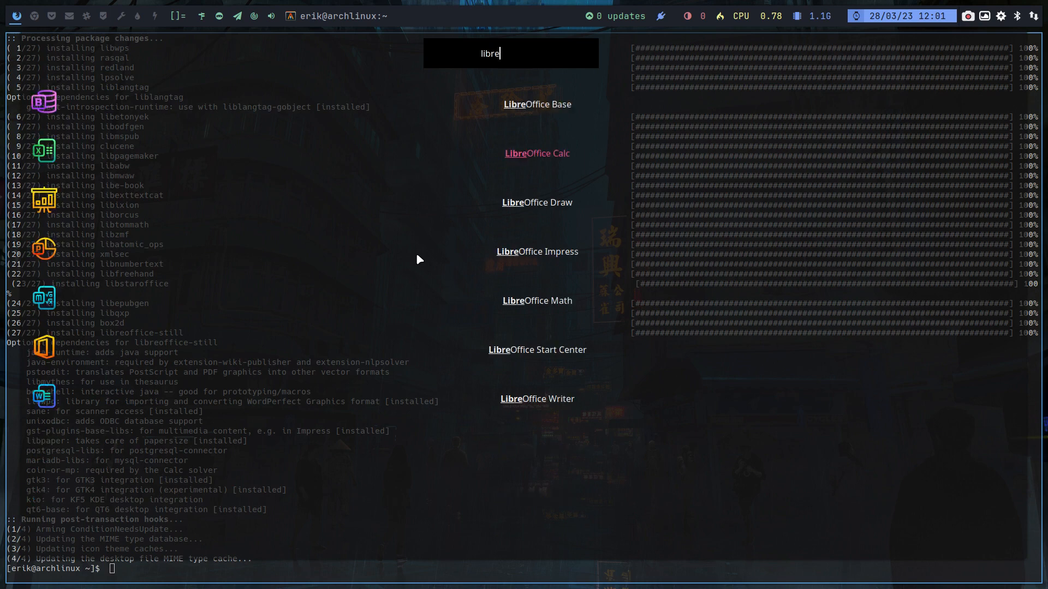
{"action": "left_click", "coordinate": [536, 152]}
{"action": "type", "text": "sudo"}
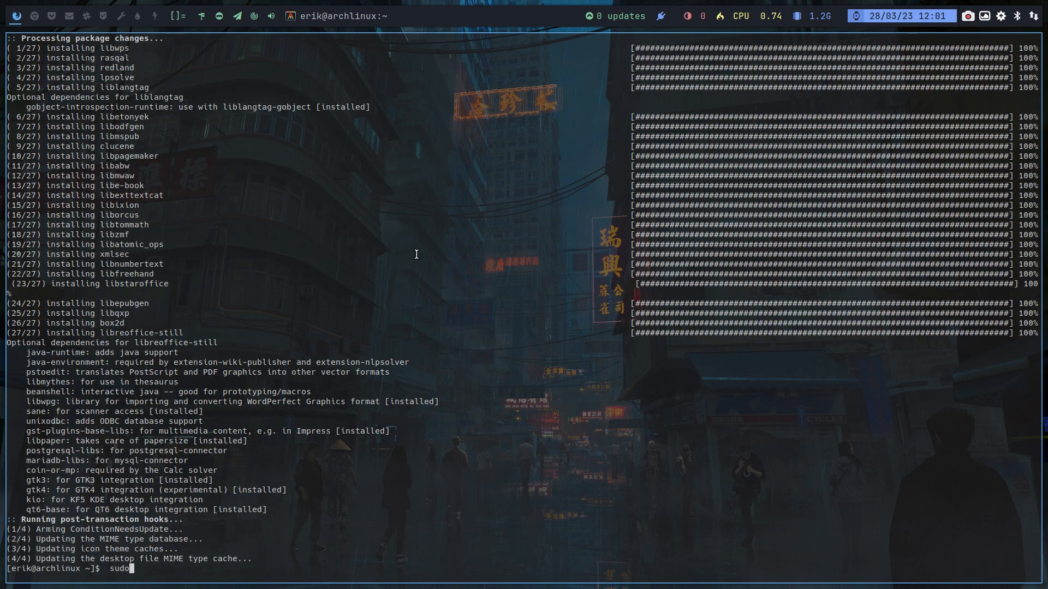
Remove libreoffice-still with sudo pacman -Rs and install libreoffice-fresh in its place.
{"action": "type", "text": "pacman -"}
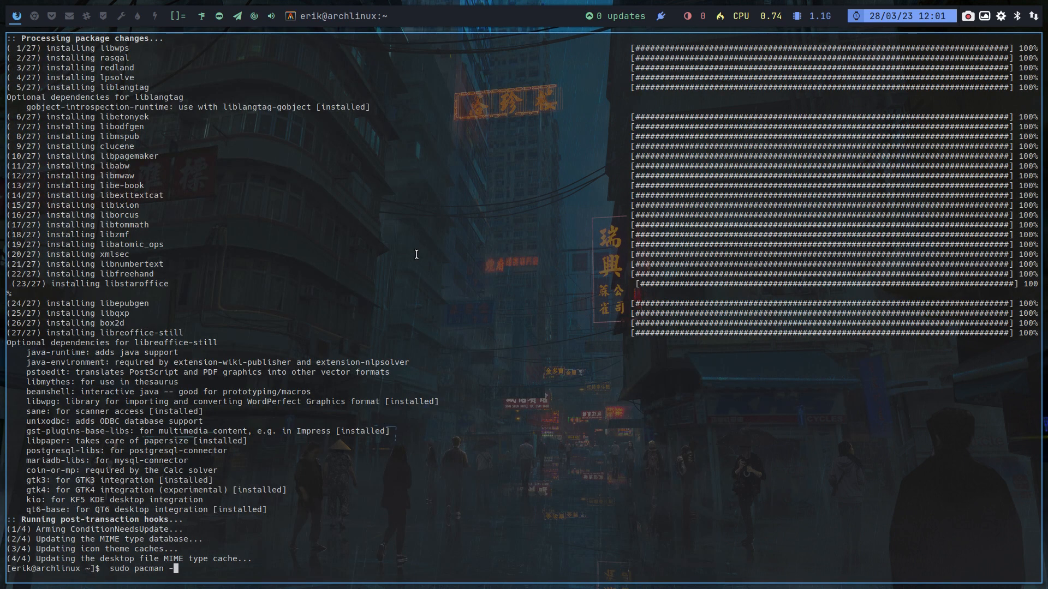
{"action": "type", "text": "Rs"}
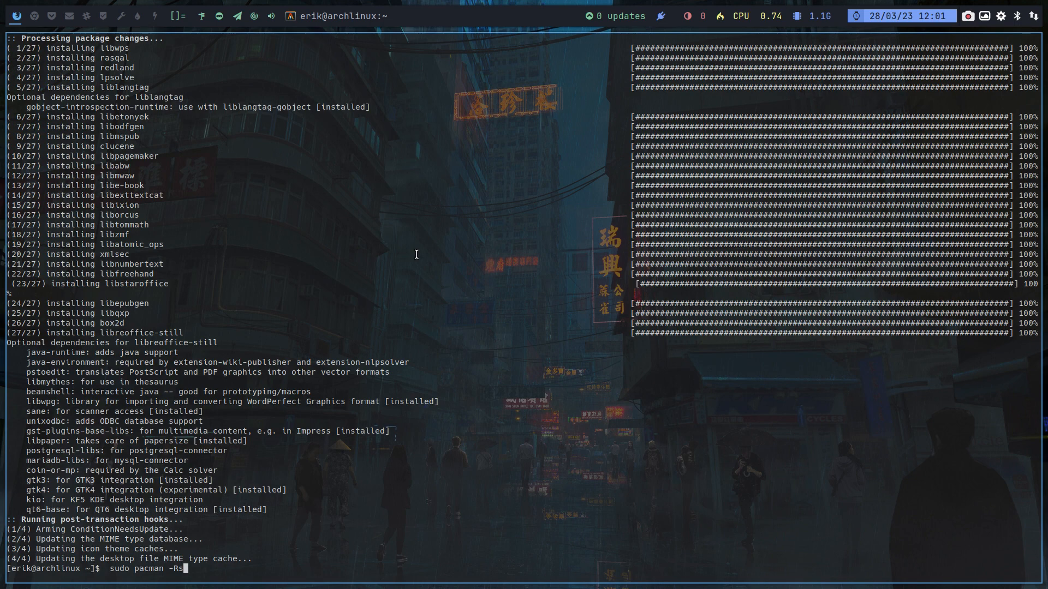
{"action": "type", "text": "libreoffice-still"}
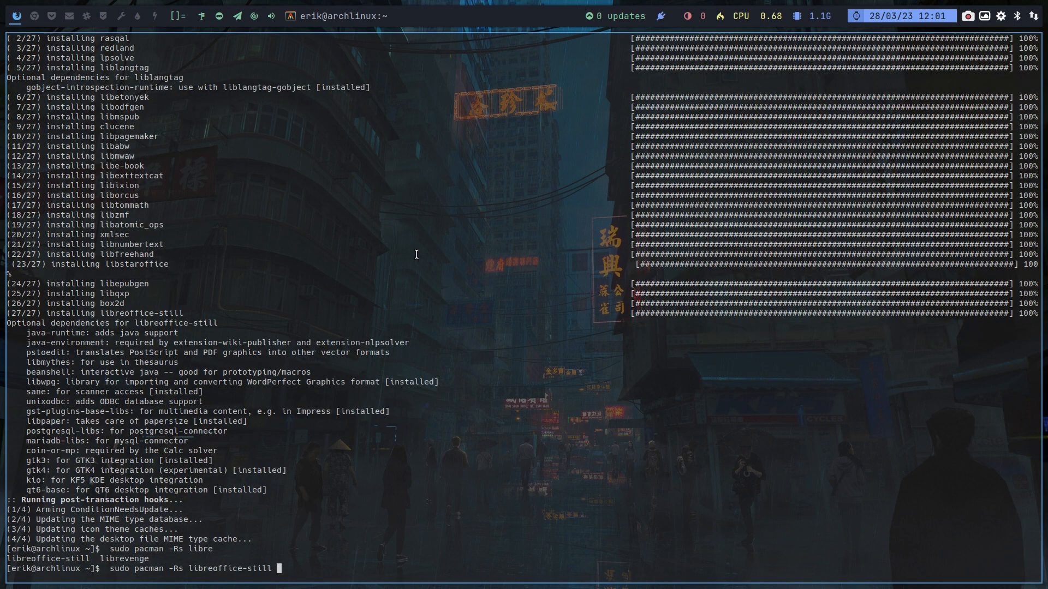
{"action": "key", "text": "Return"}
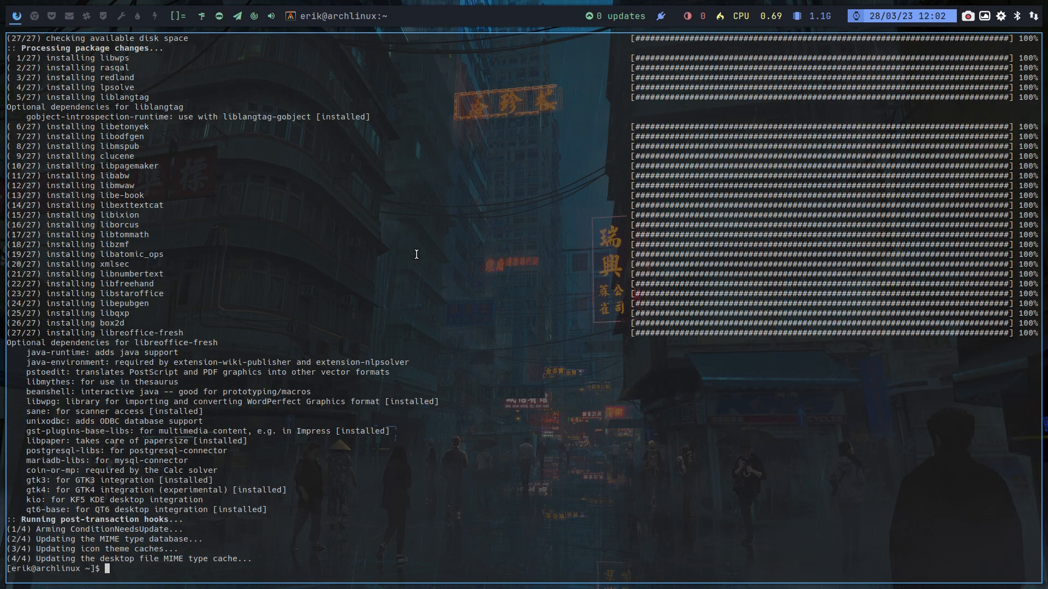
{"action": "type", "text": "libr"}
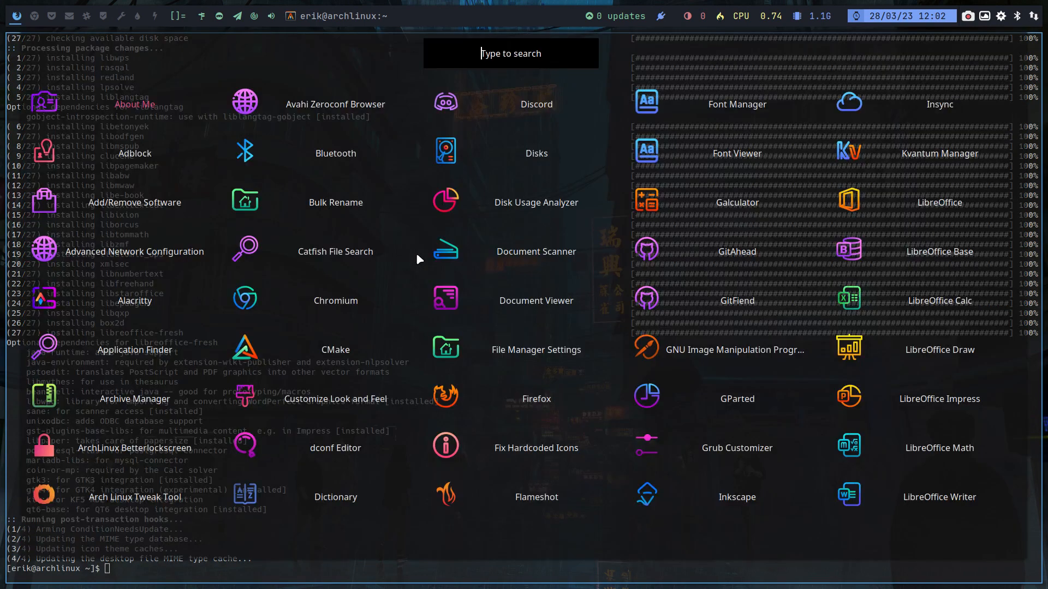
{"action": "type", "text": "l"}
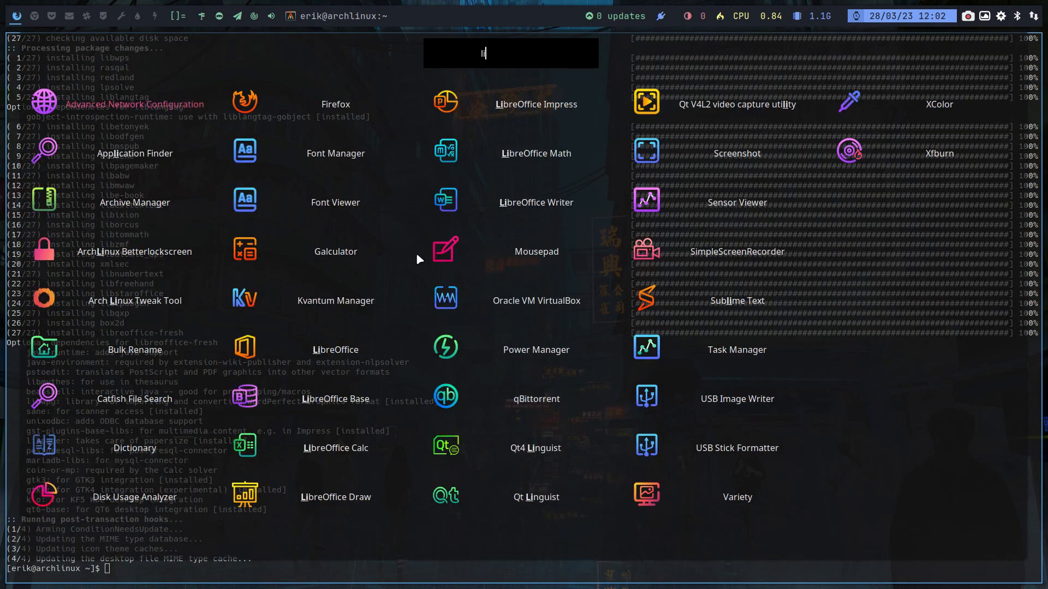
{"action": "type", "text": "ibr"}
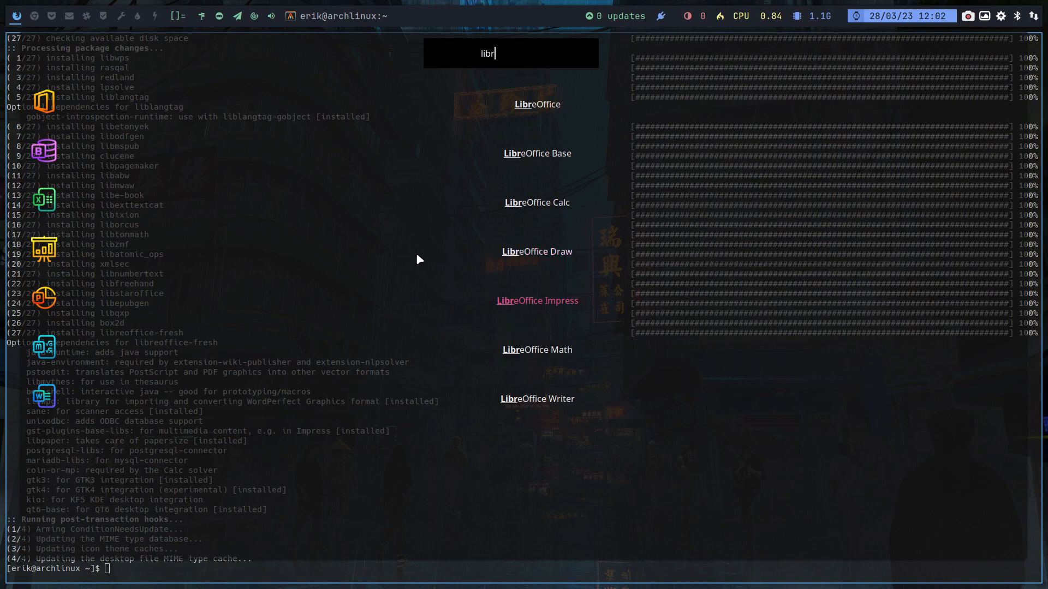
{"action": "left_click", "coordinate": [536, 399]}
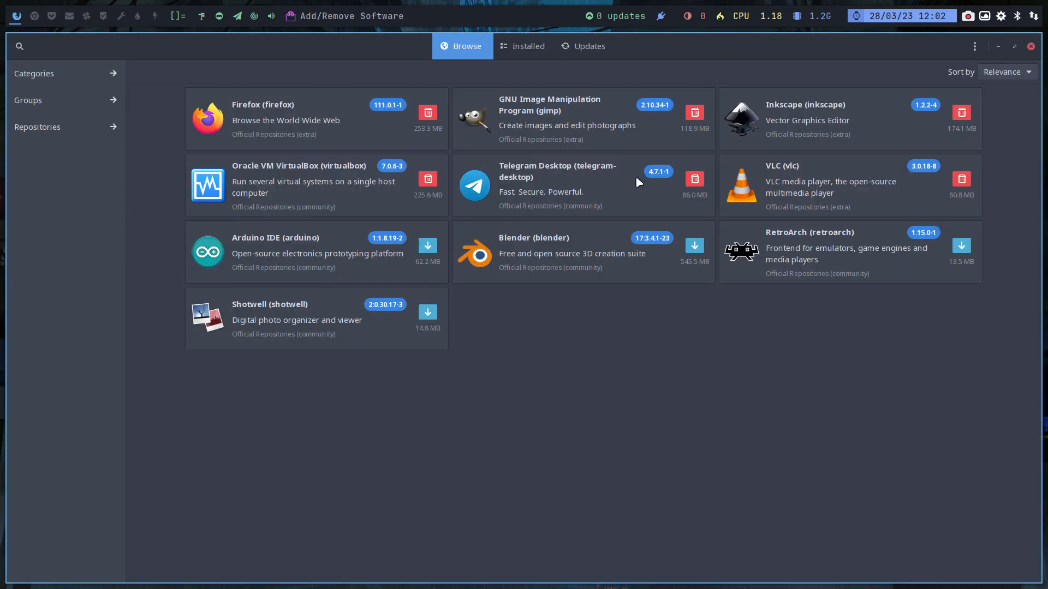
{"action": "mouse_move", "coordinate": [59, 90]}
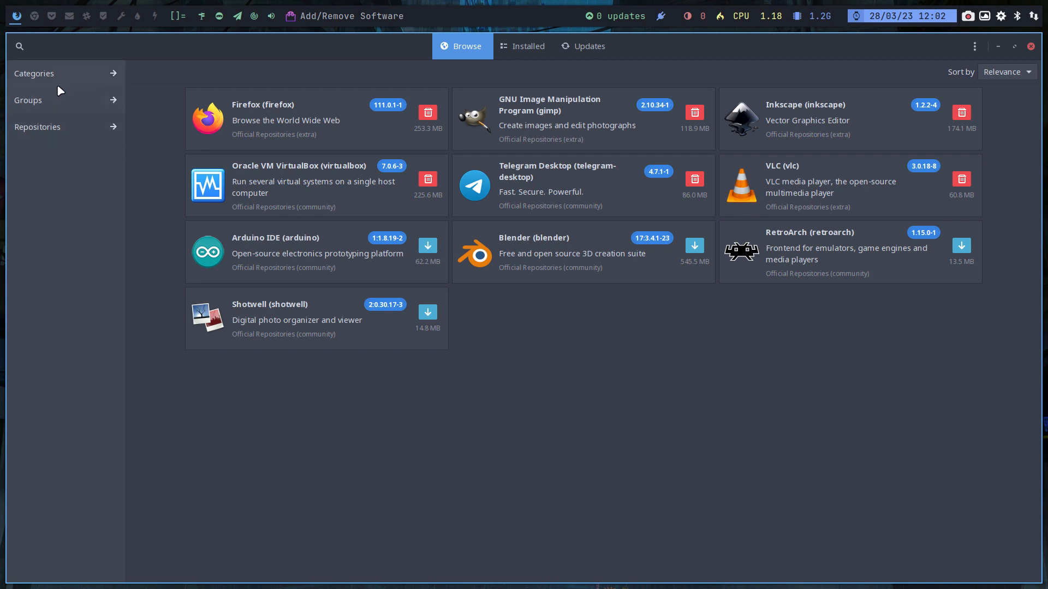
Show the Productivity category from the Categories sidebar.
{"action": "left_click", "coordinate": [33, 74]}
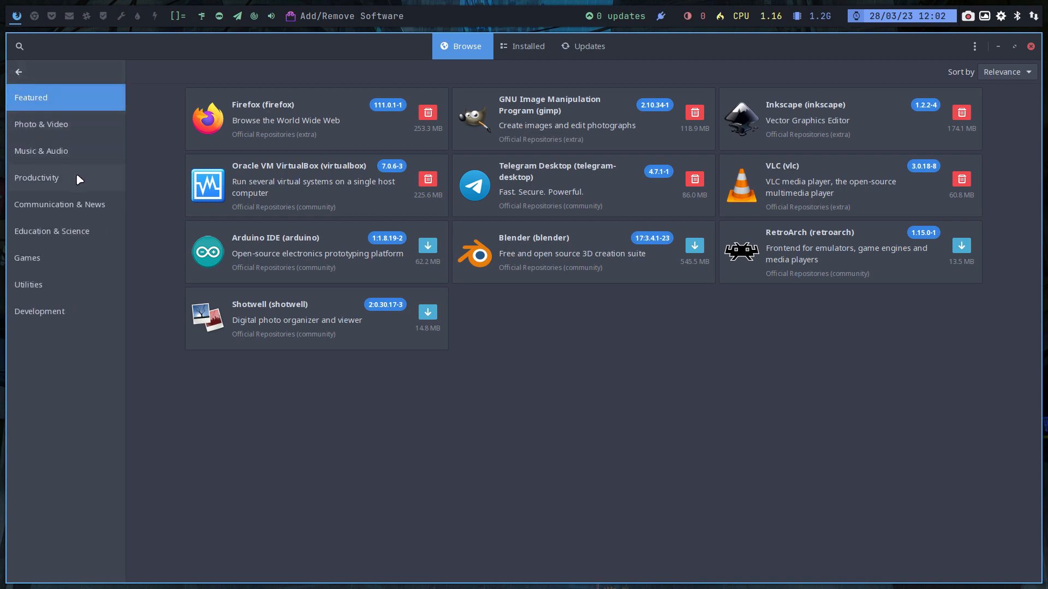
{"action": "mouse_move", "coordinate": [80, 243]}
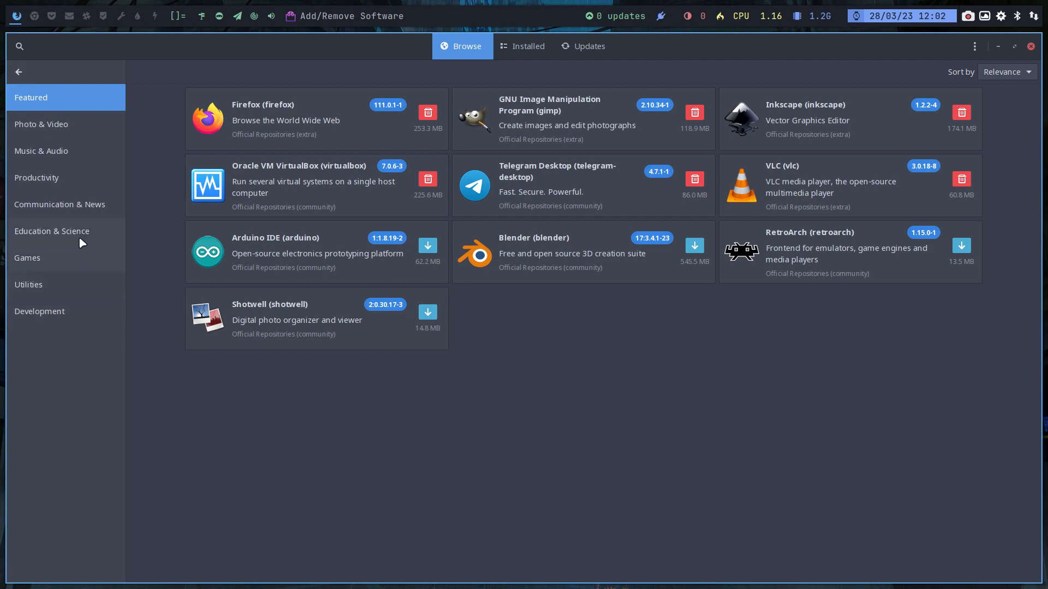
{"action": "mouse_move", "coordinate": [78, 181]}
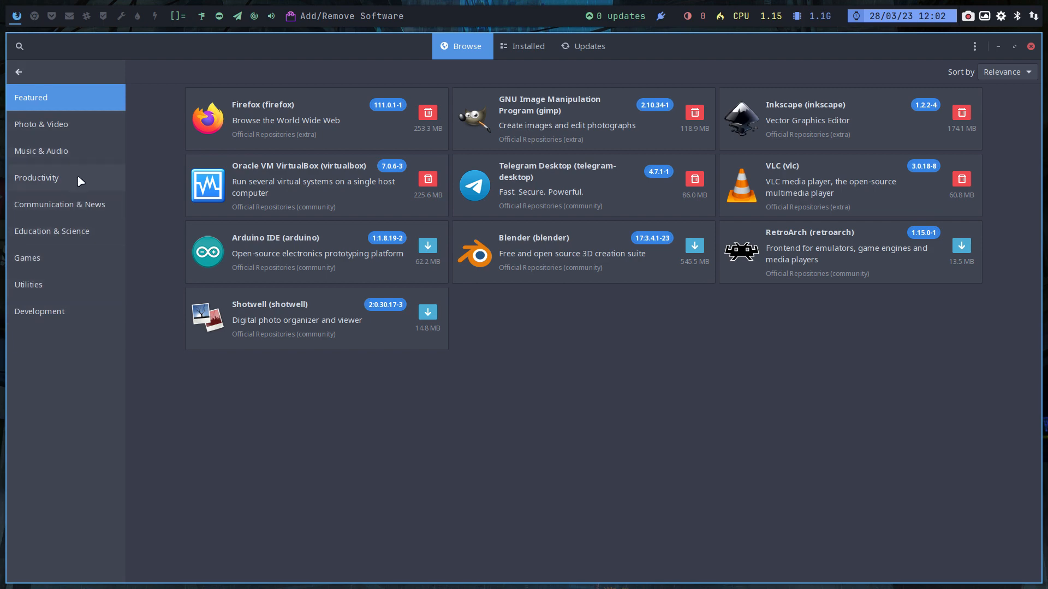
{"action": "left_click", "coordinate": [36, 178]}
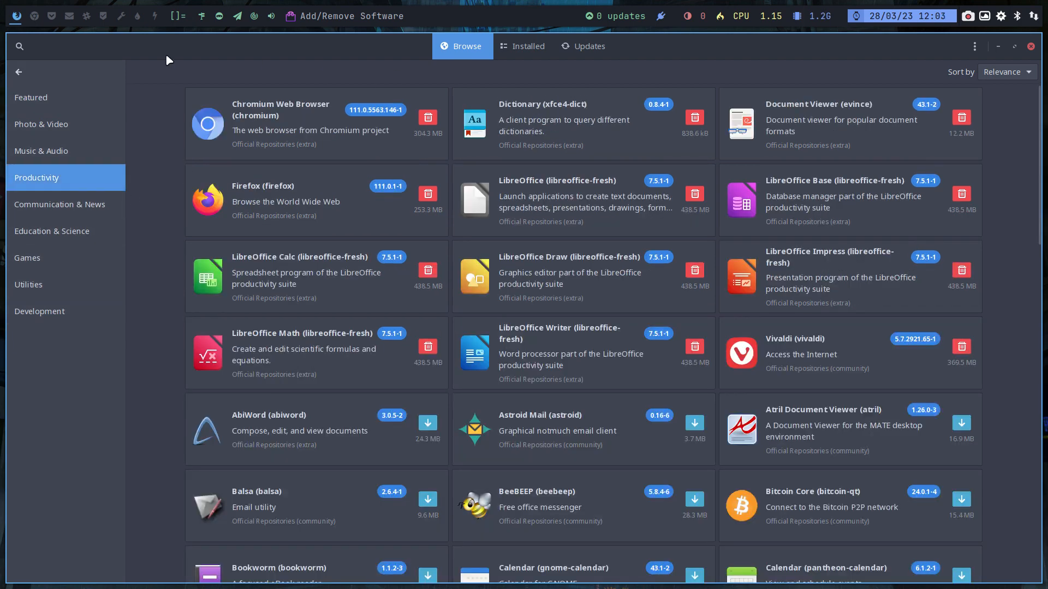
Search 'office' and scroll through libreoffice-fresh, language packs, libreoffice-still and other results.
{"action": "type", "text": "office"}
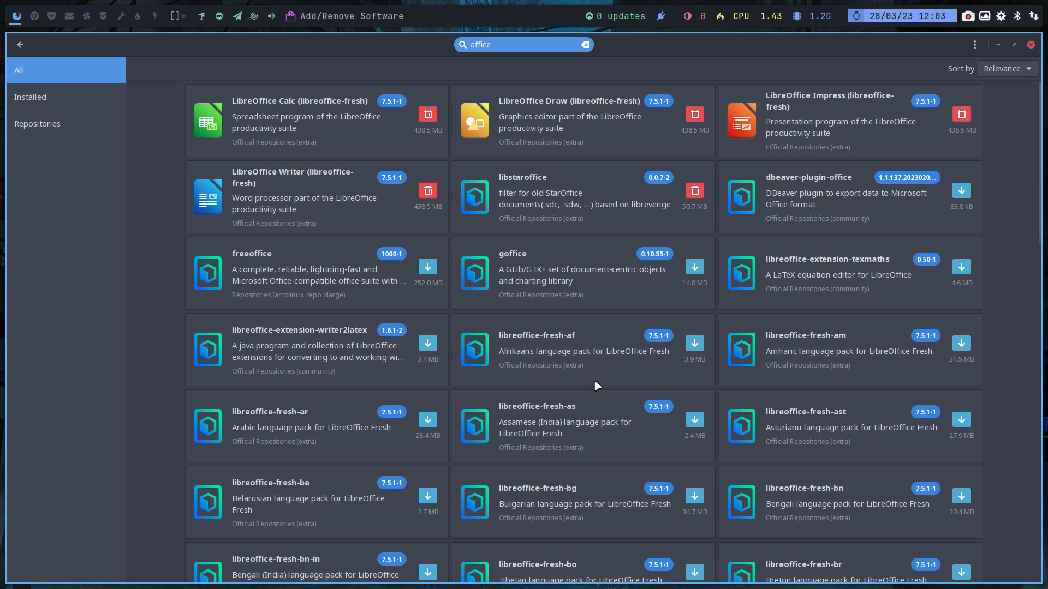
{"action": "mouse_move", "coordinate": [271, 278]}
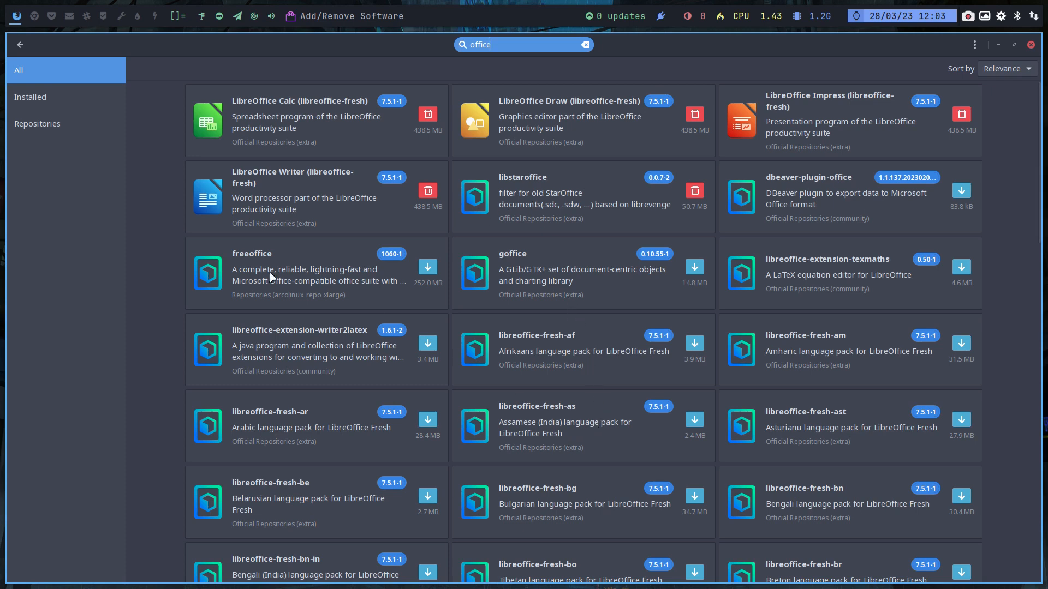
{"action": "scroll", "scroll_direction": "down", "scroll_amount": 3}
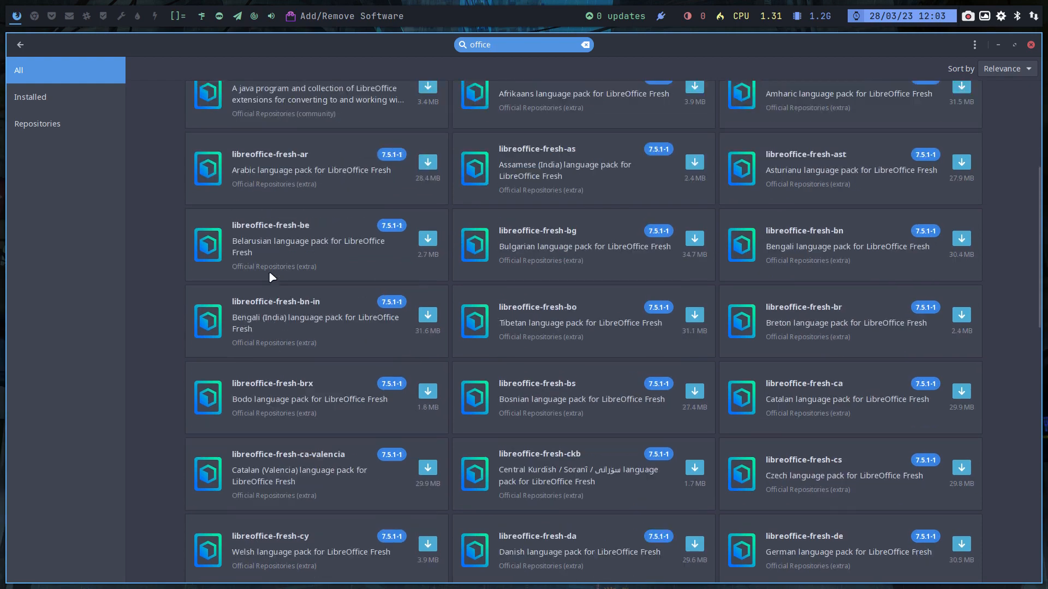
{"action": "scroll", "scroll_direction": "down", "scroll_amount": 3}
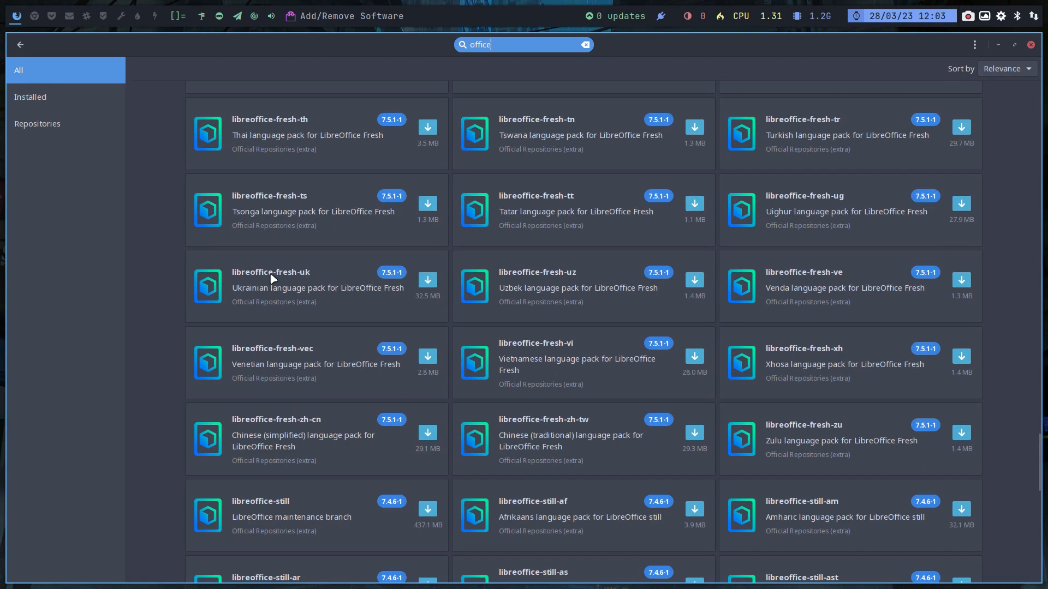
{"action": "scroll", "scroll_direction": "down", "scroll_amount": 3}
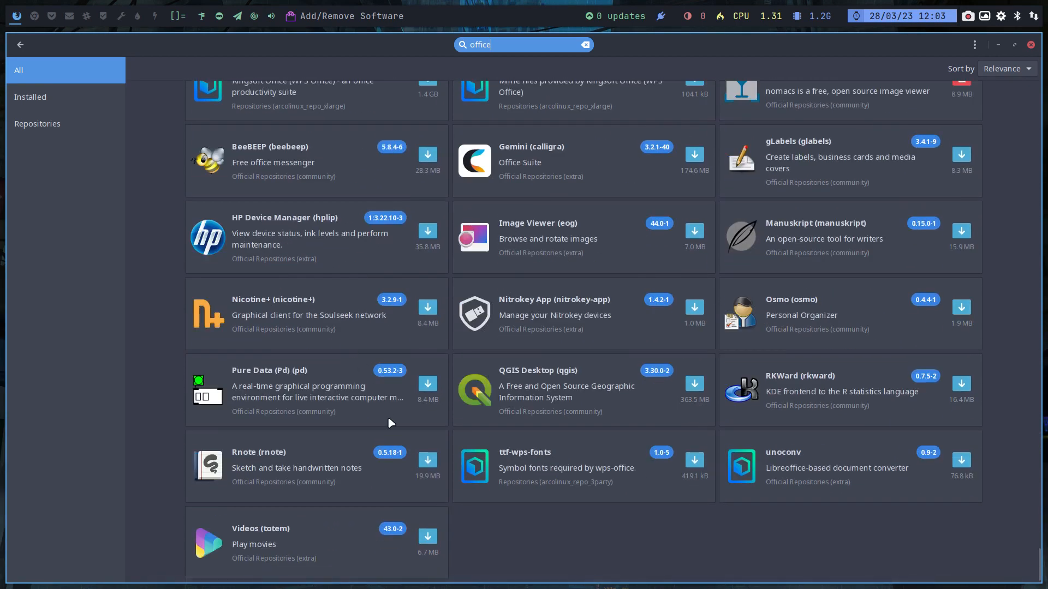
{"action": "mouse_move", "coordinate": [520, 459]}
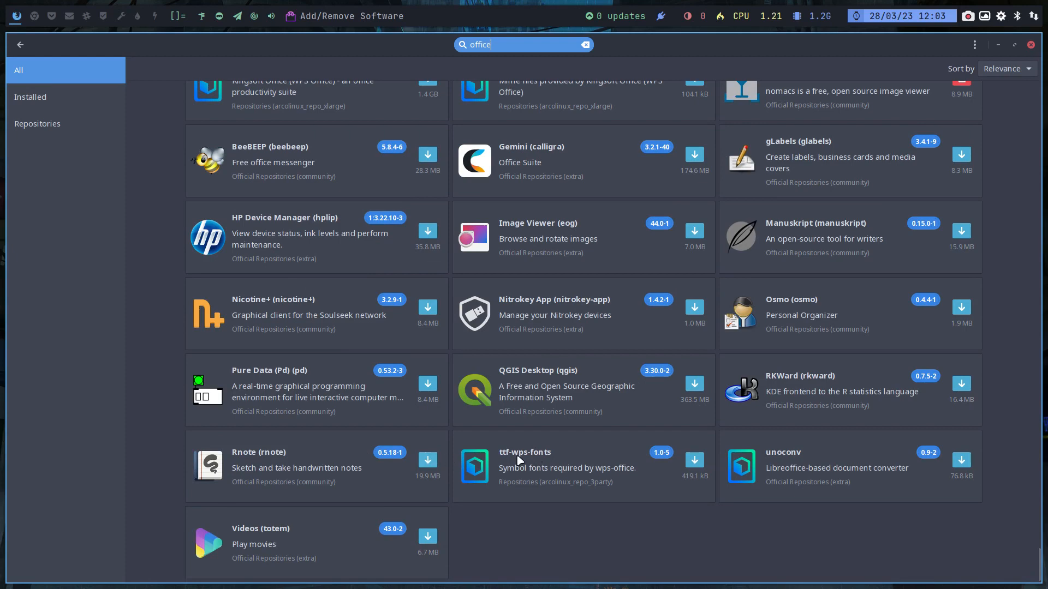
{"action": "mouse_move", "coordinate": [526, 457]}
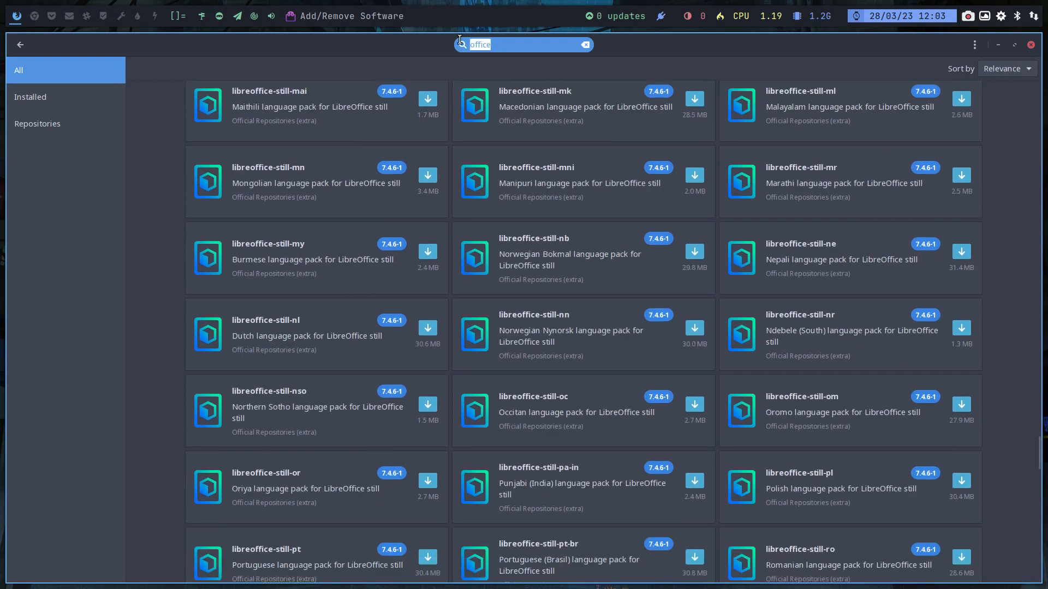
Search for wps-office and its fonts, then close the Add/Remove Software window.
{"action": "type", "text": "openo"}
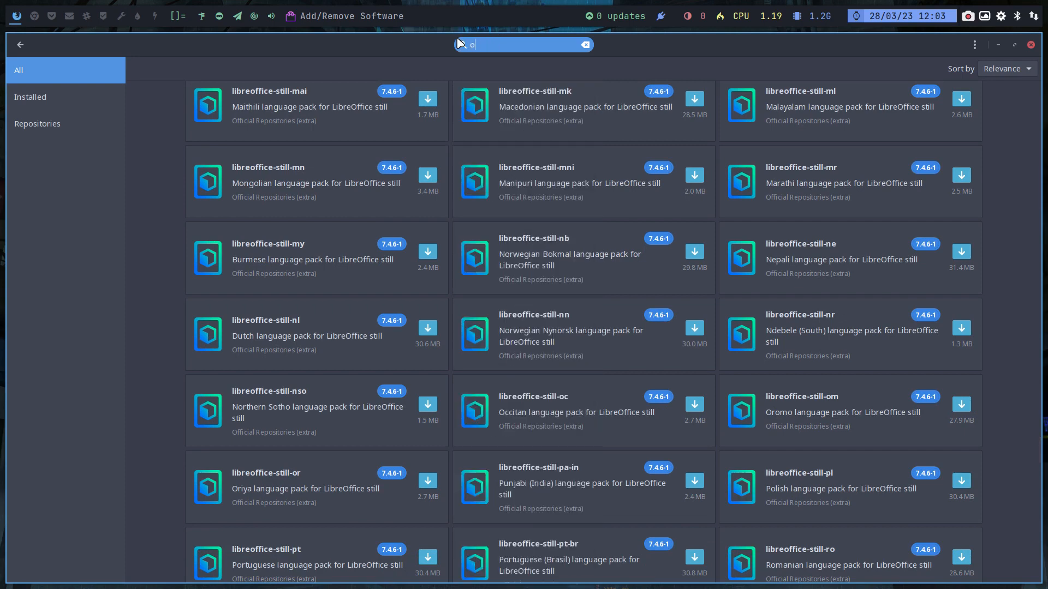
{"action": "type", "text": "wps"}
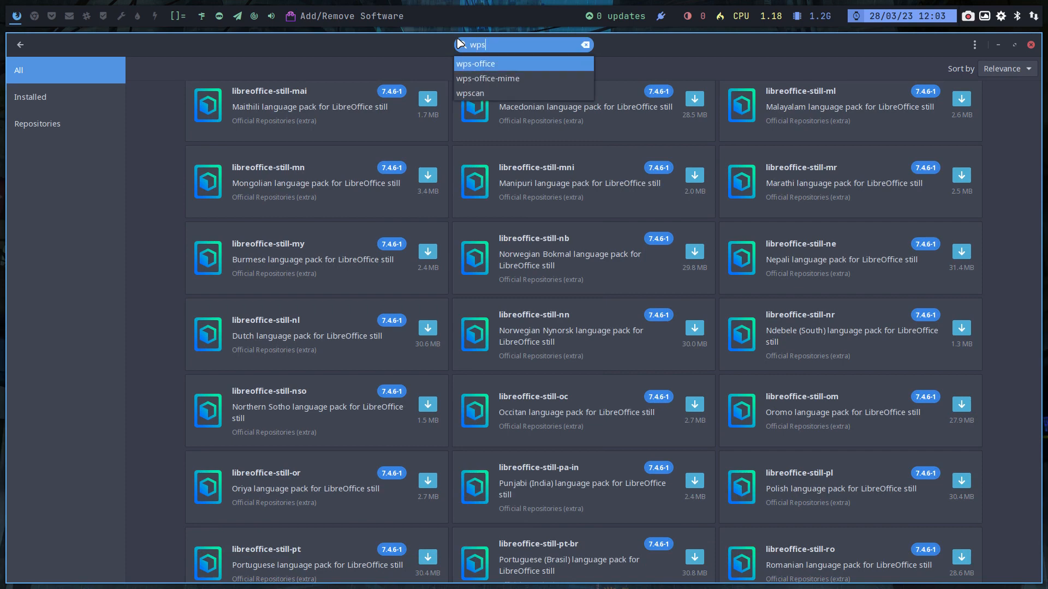
{"action": "left_click", "coordinate": [475, 63]}
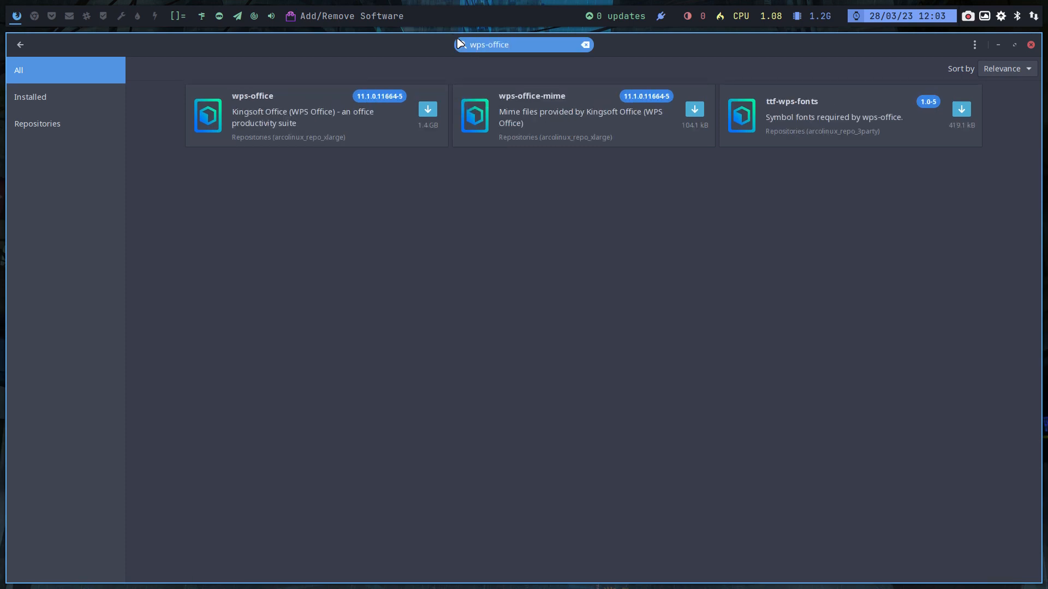
{"action": "left_click", "coordinate": [584, 44]}
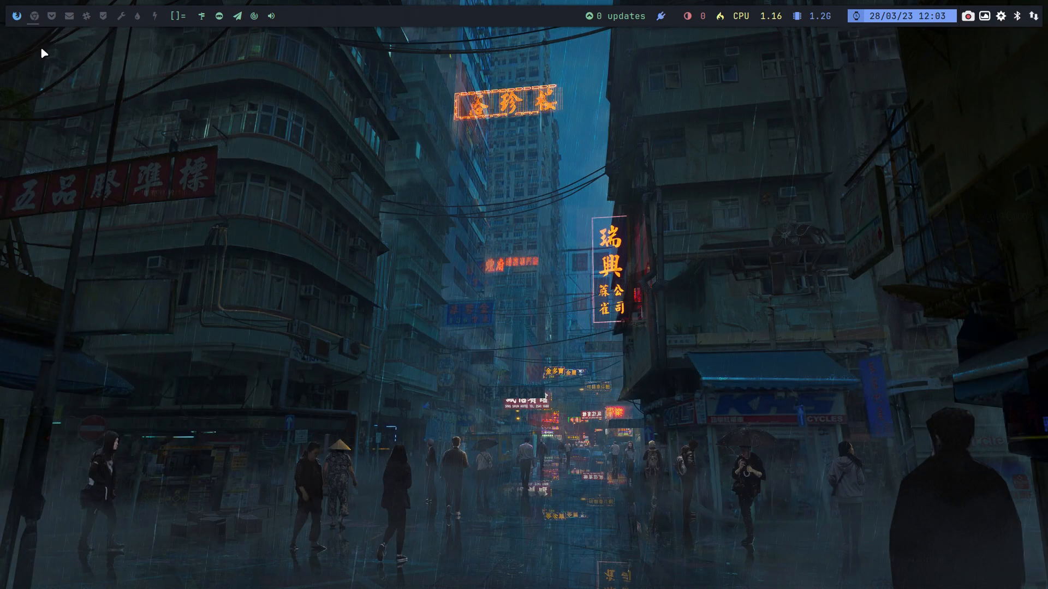
Search Google in Chromium for 'best linux office app' and scroll the suggested suites.
{"action": "left_click", "coordinate": [33, 15]}
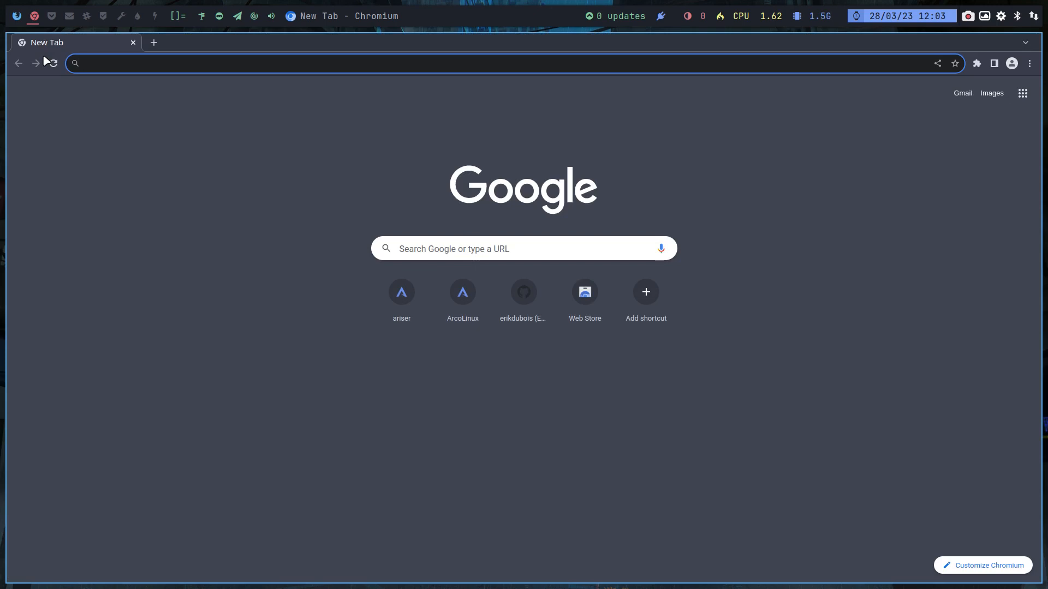
{"action": "type", "text": "besl"}
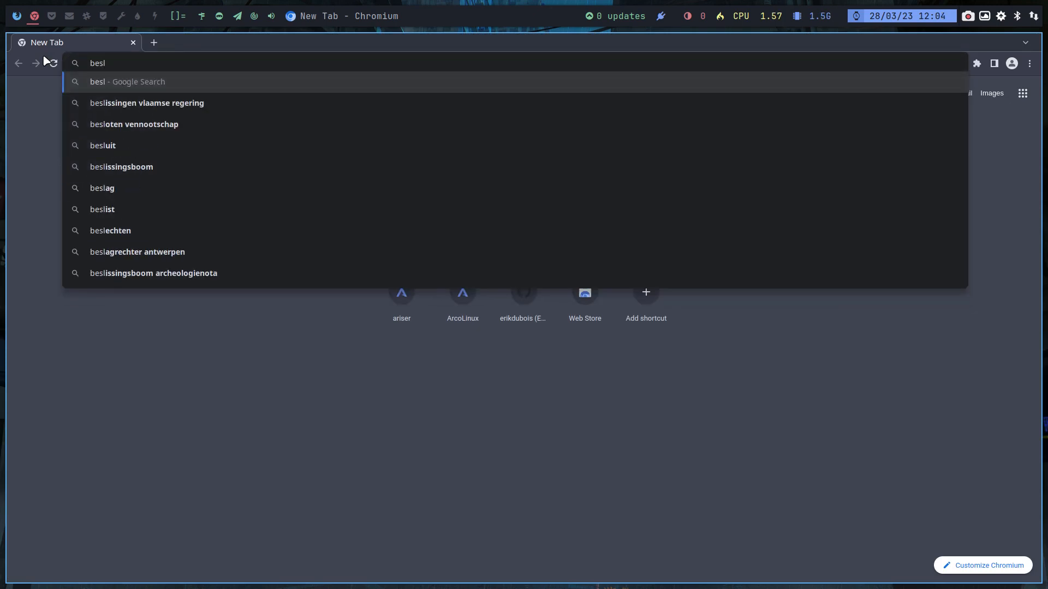
{"action": "type", "text": "best linux of"}
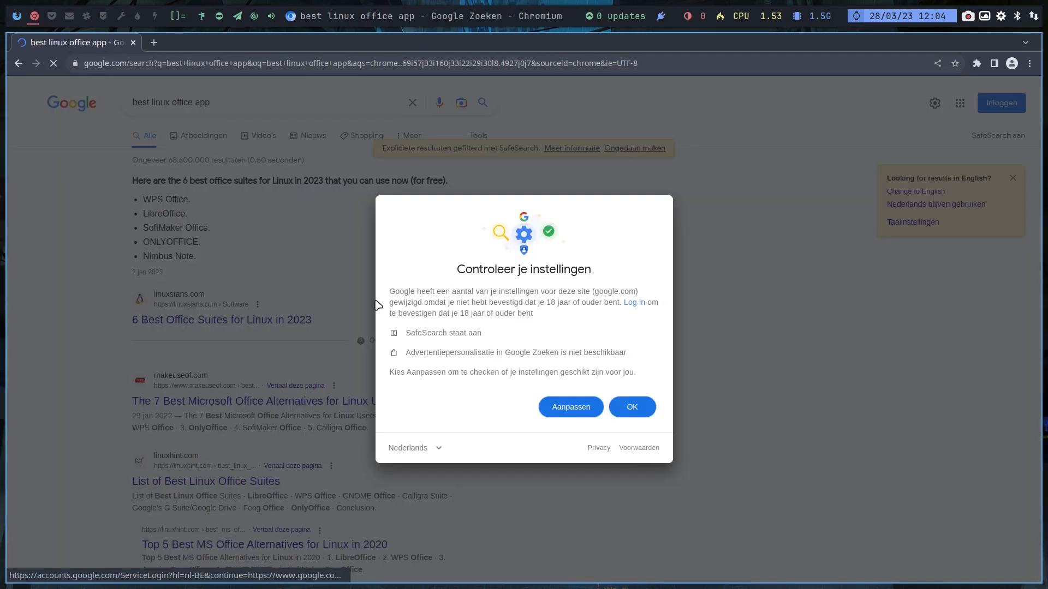
{"action": "left_click", "coordinate": [630, 407]}
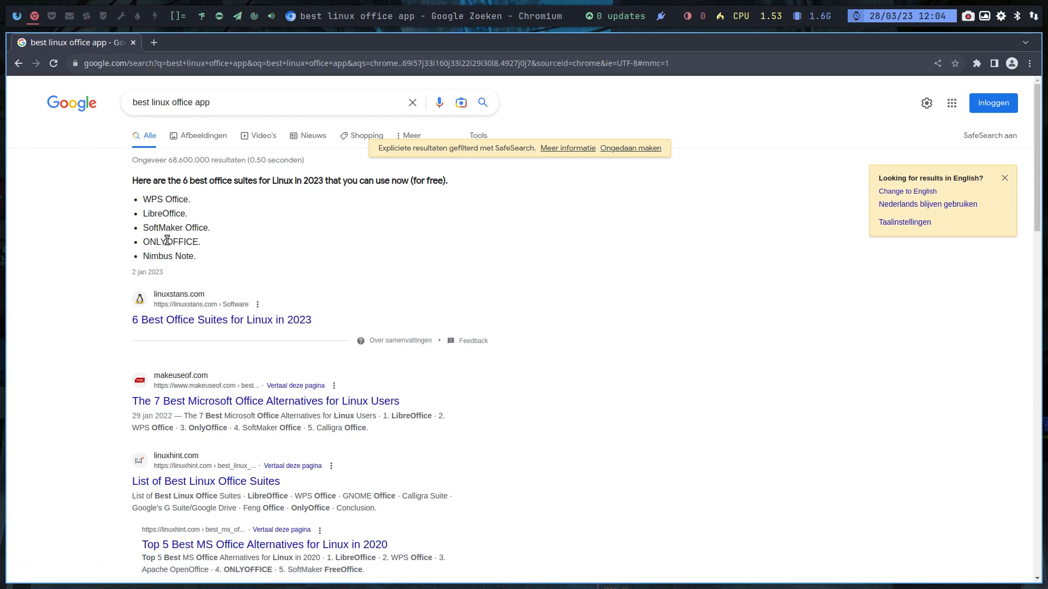
{"action": "mouse_move", "coordinate": [234, 320]}
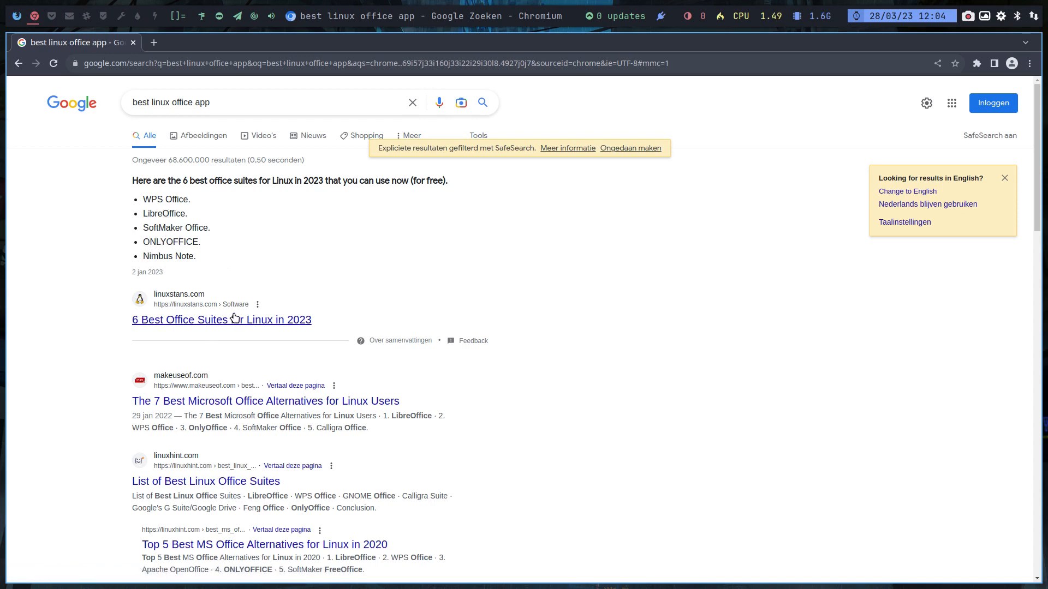
{"action": "mouse_move", "coordinate": [238, 470]}
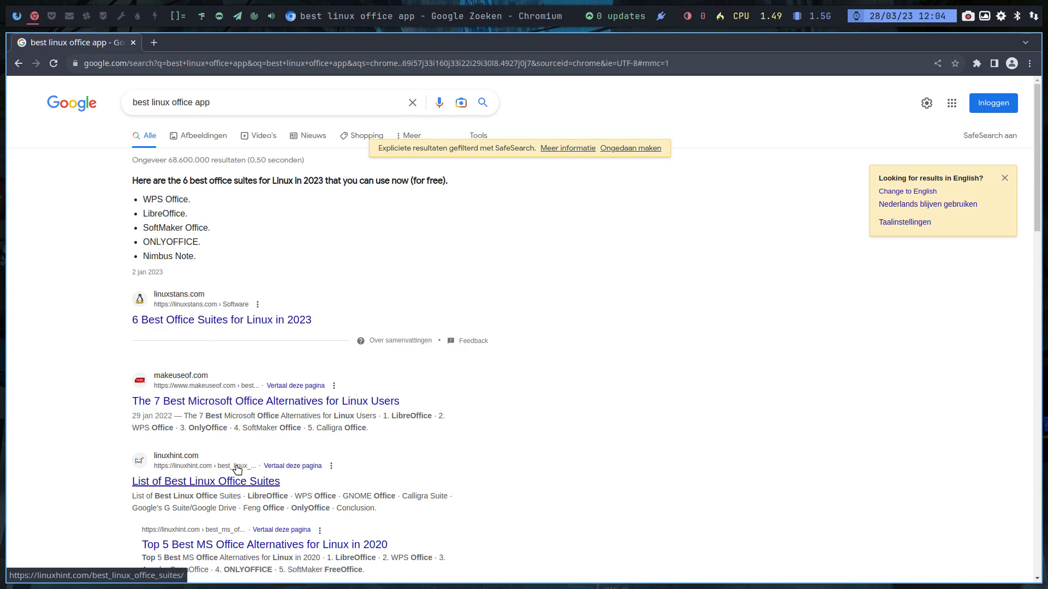
{"action": "scroll", "scroll_direction": "down", "scroll_amount": 3}
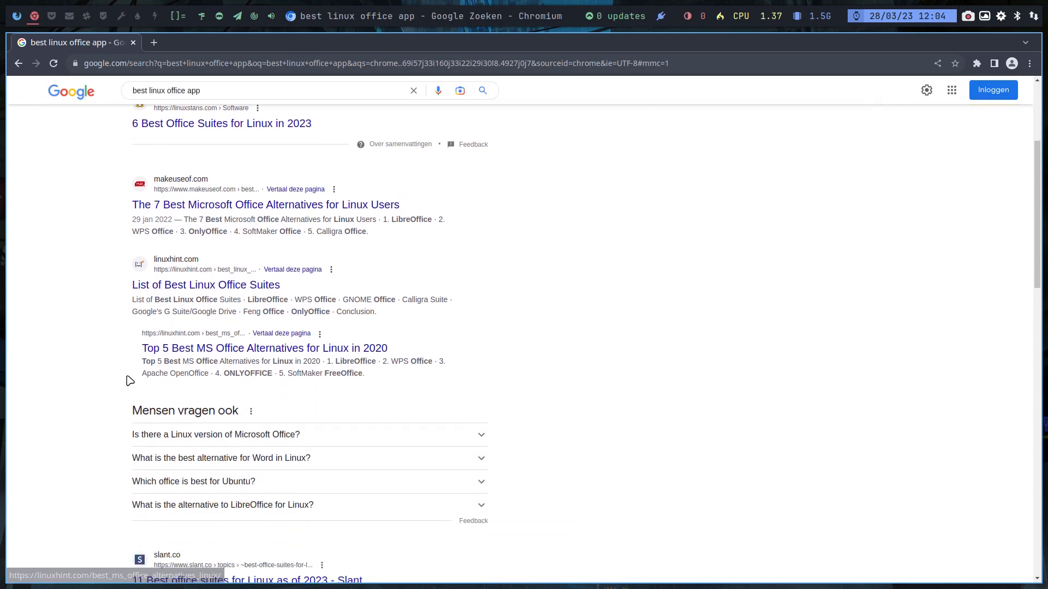
{"action": "scroll", "scroll_direction": "down", "scroll_amount": 3}
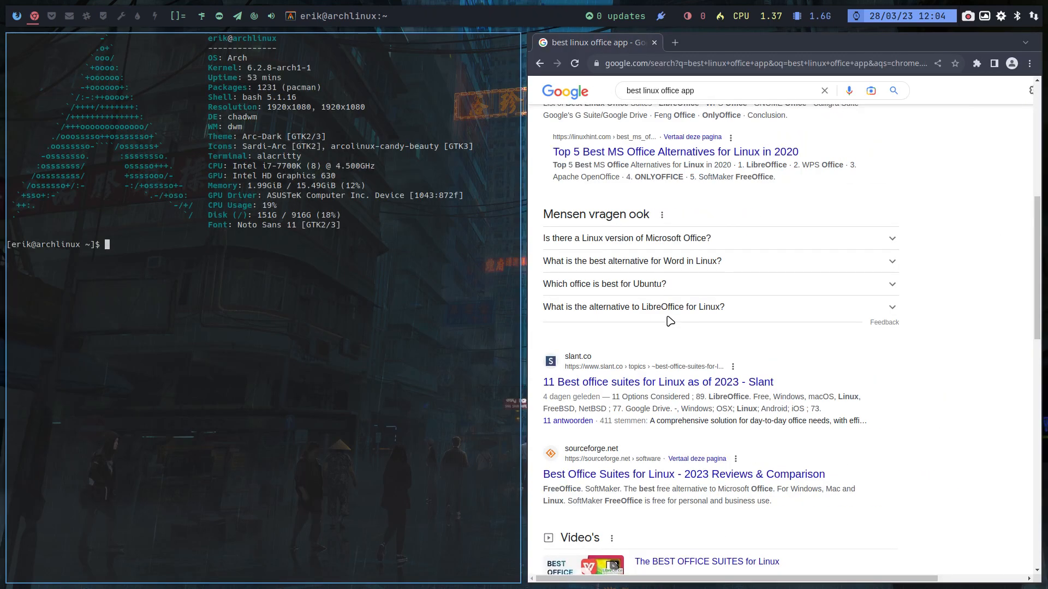
Run yay office and scroll the numbered list of LibreOffice, WPS, SoftMaker and OpenOffice packages.
{"action": "type", "text": "yay"}
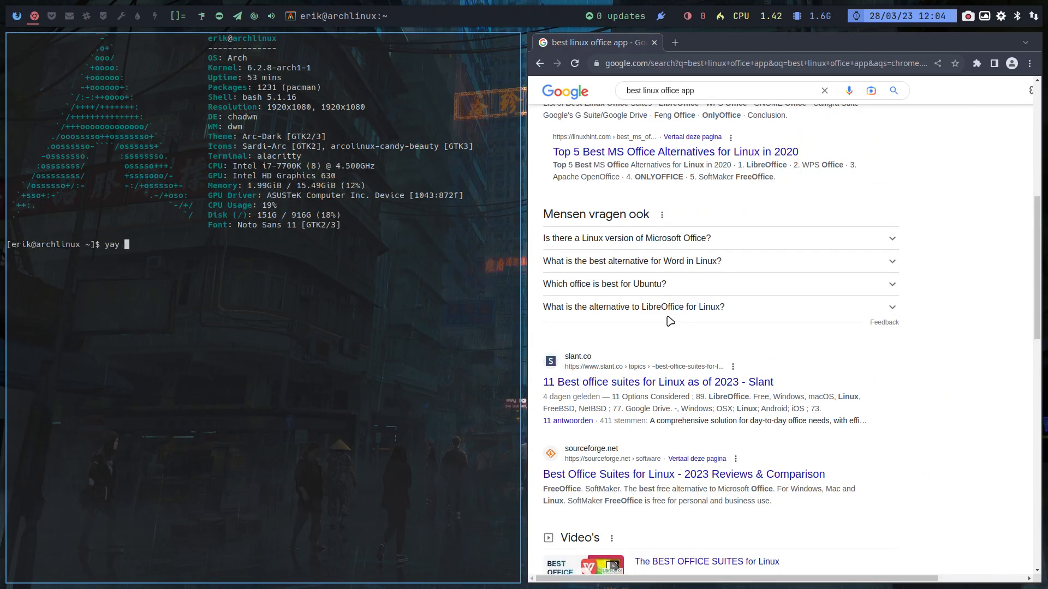
{"action": "key", "text": "Return"}
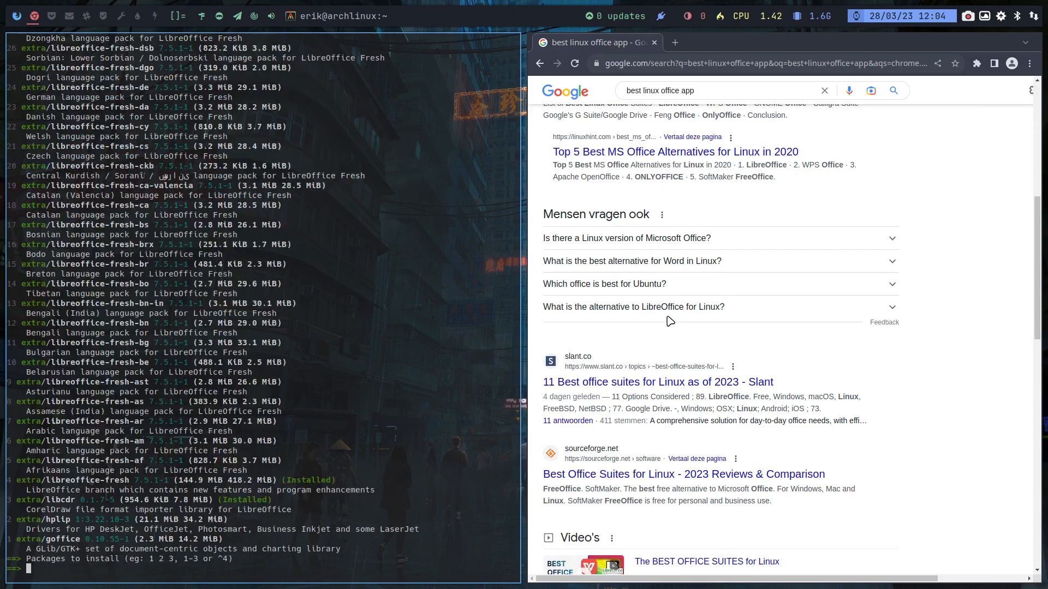
{"action": "scroll", "scroll_direction": "up", "scroll_amount": 3}
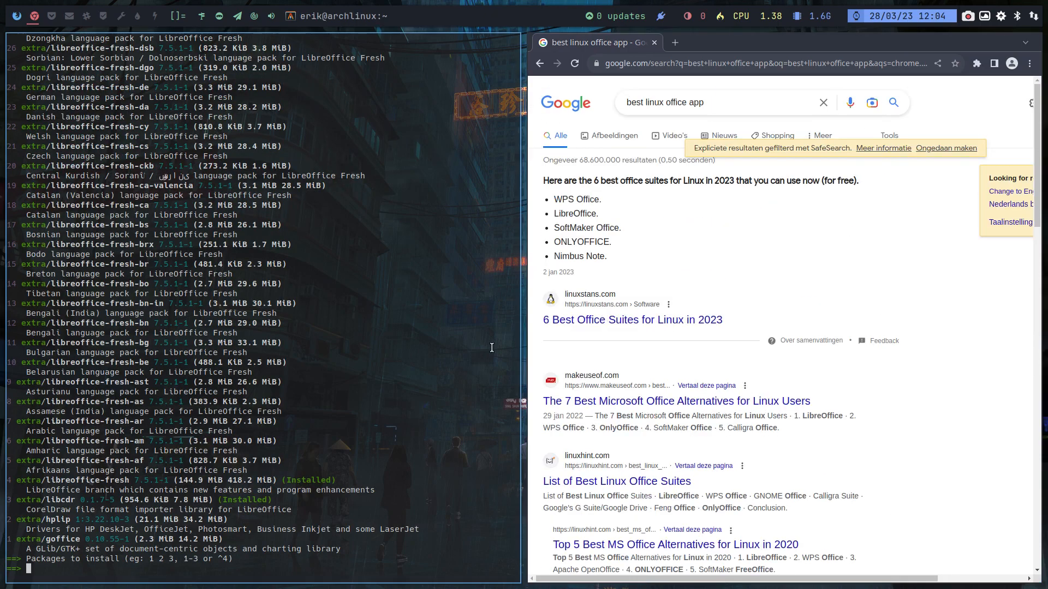
{"action": "scroll", "scroll_direction": "down", "scroll_amount": 3}
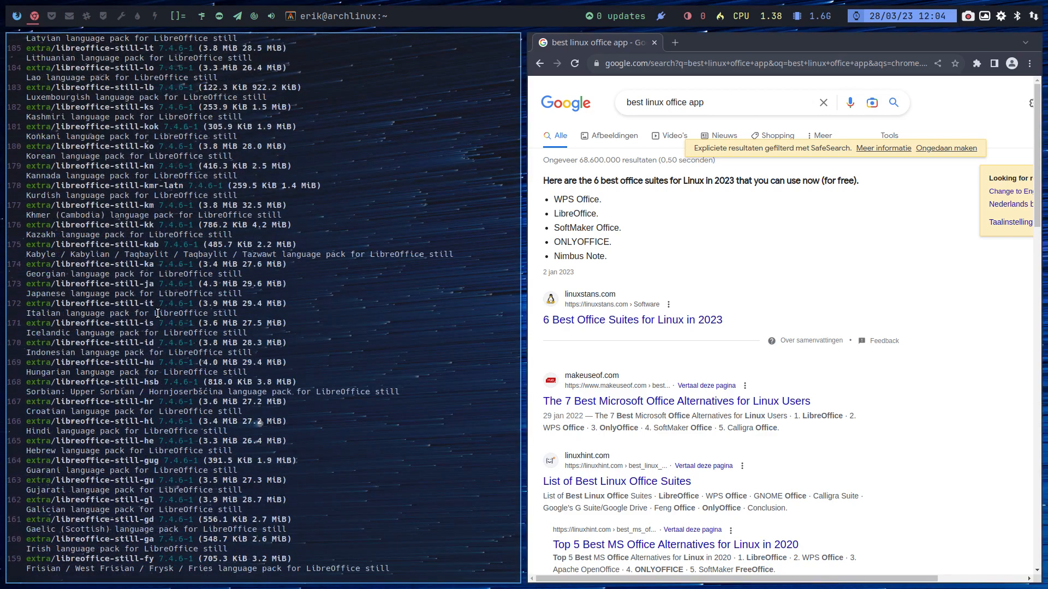
{"action": "scroll", "scroll_direction": "down", "scroll_amount": 3}
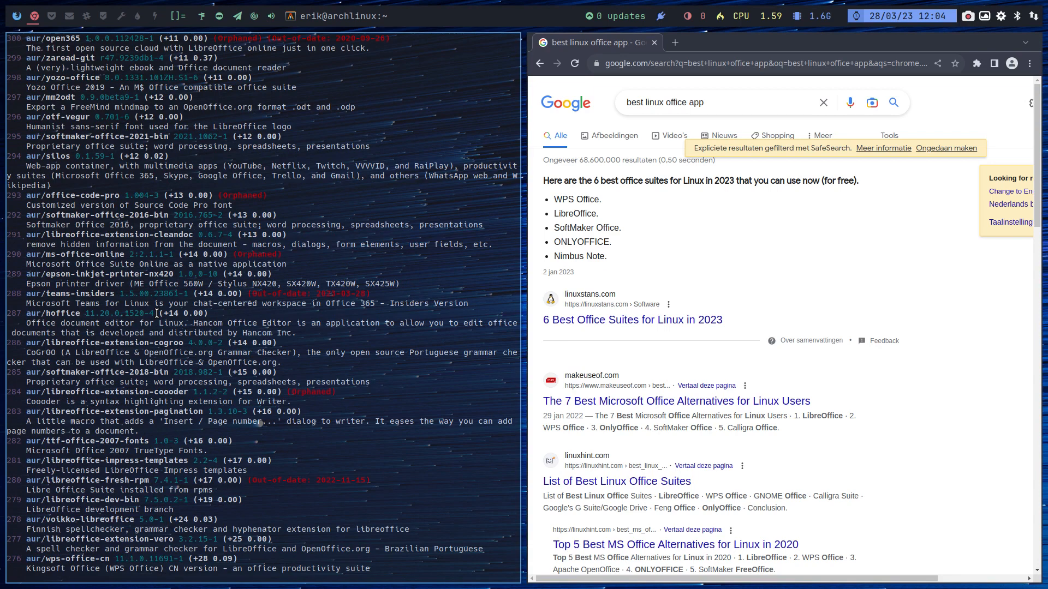
{"action": "scroll", "scroll_direction": "down", "scroll_amount": 3}
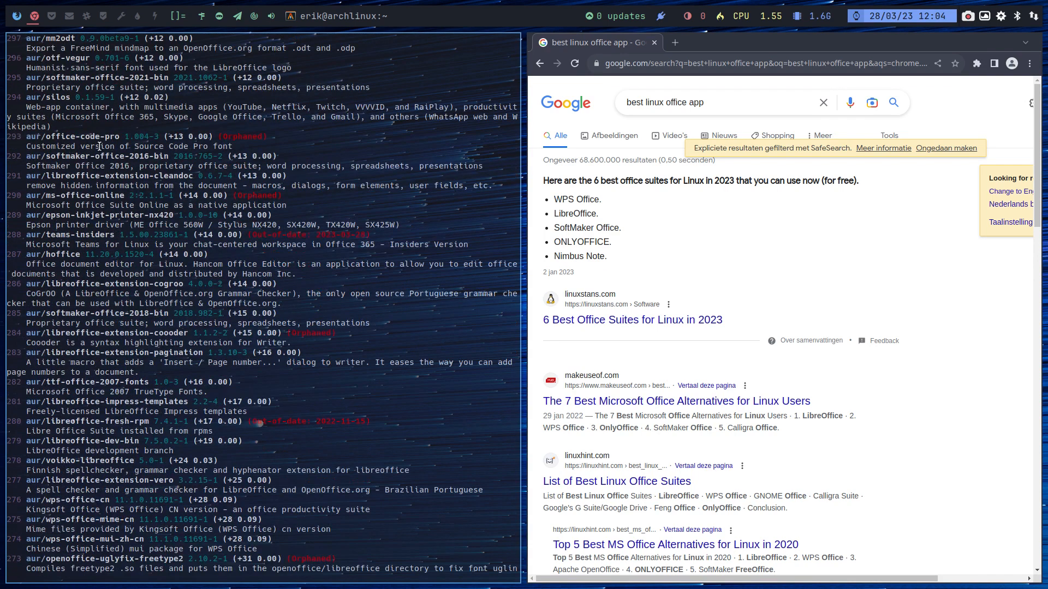
{"action": "scroll", "scroll_direction": "down", "scroll_amount": 3}
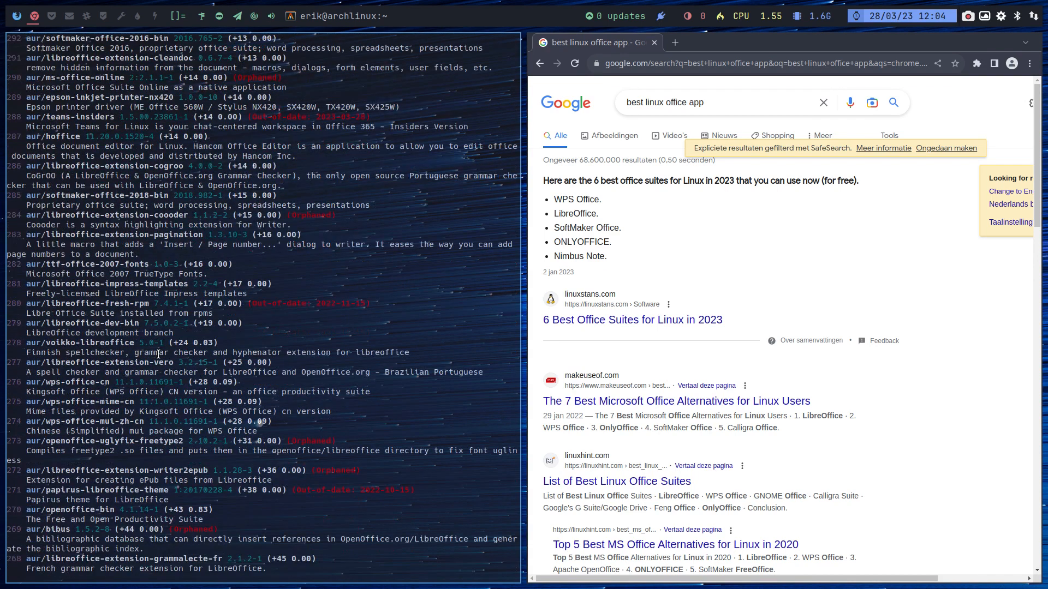